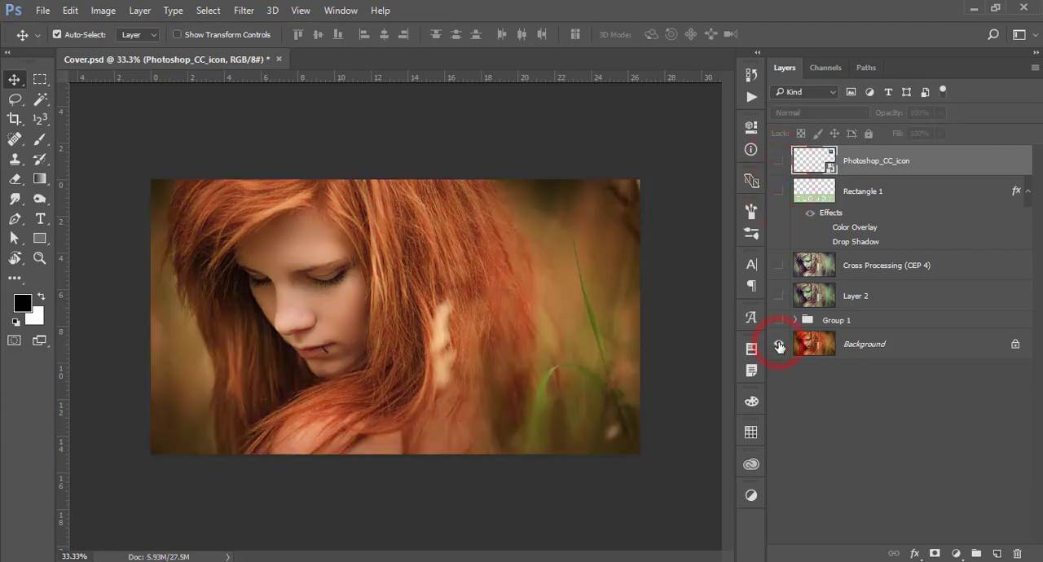
- Close the Cover.psd document, leaving the workspace empty
{"action": "left_click", "coordinate": [780, 344]}
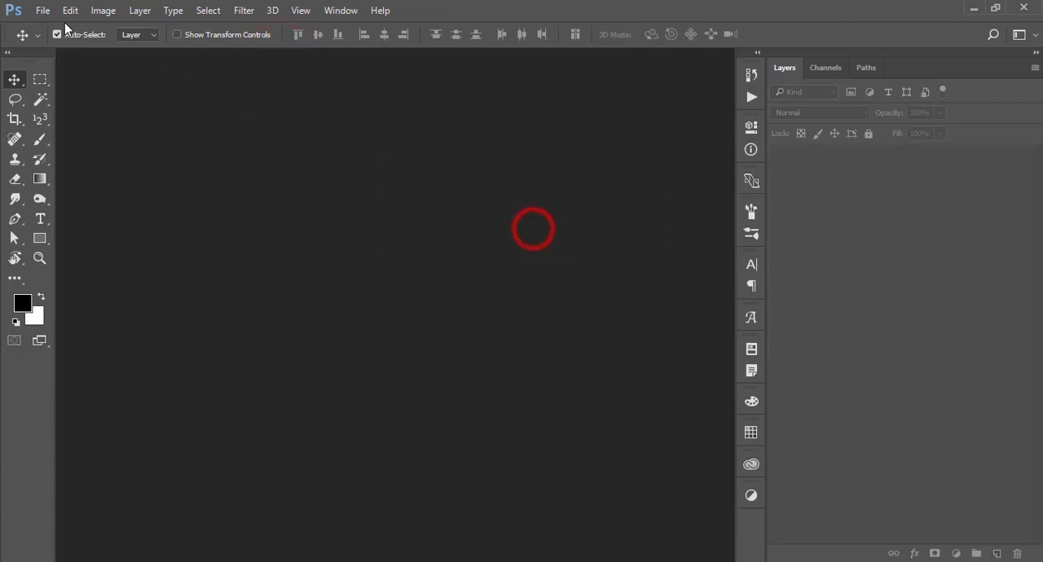
- Open 383720.jpg, fit it to the window and duplicate the Background layer as Layer 1
{"action": "left_click", "coordinate": [43, 10]}
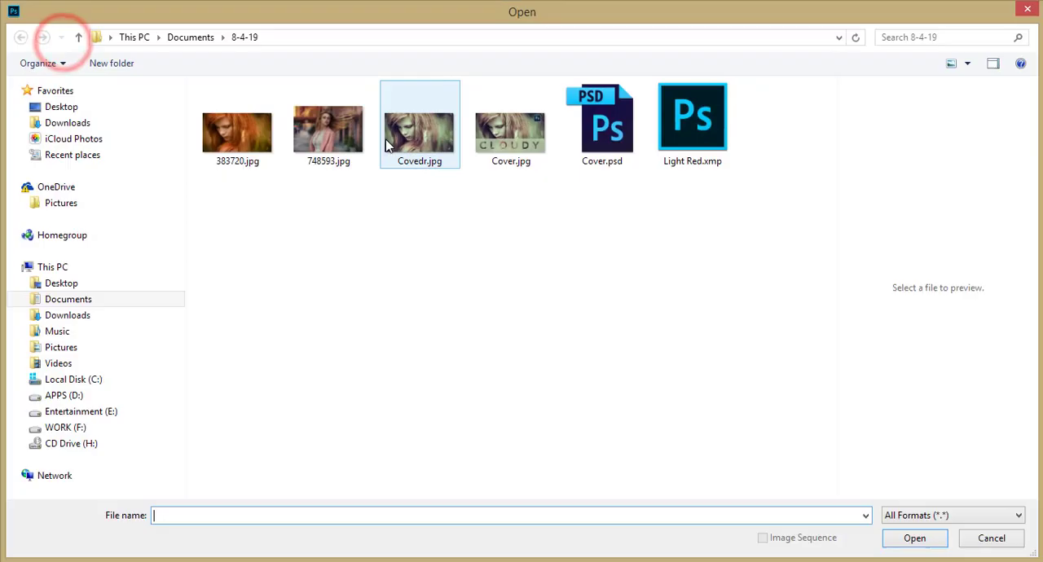
{"action": "left_click", "coordinate": [238, 130]}
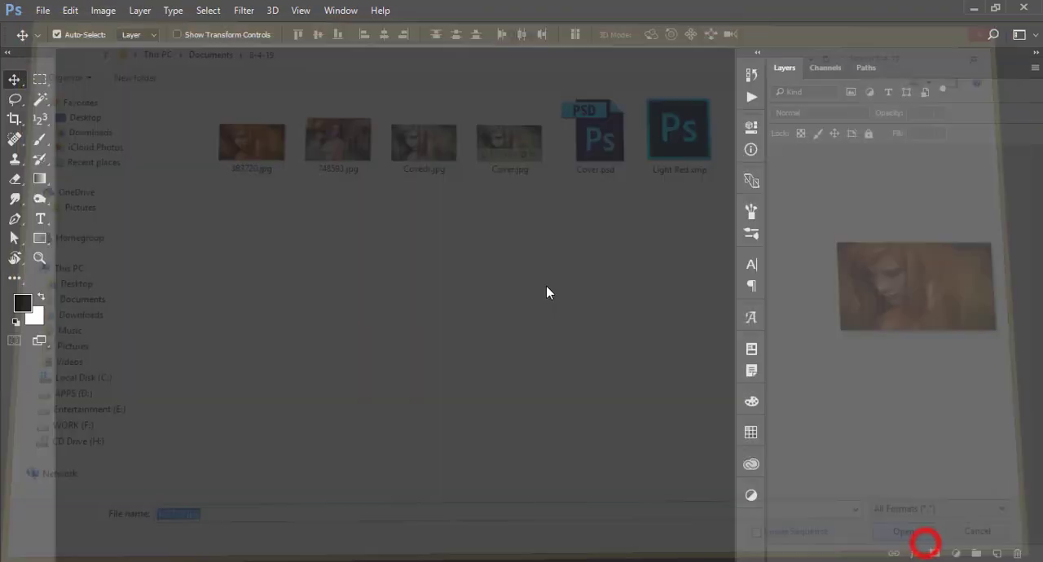
{"action": "left_click", "coordinate": [903, 531]}
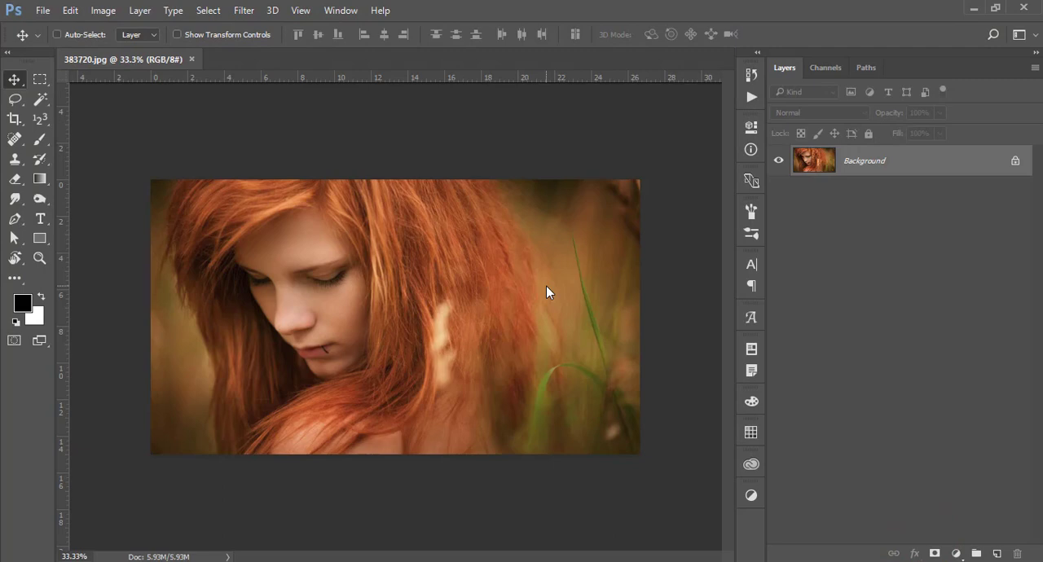
{"action": "key", "text": "ctrl+0"}
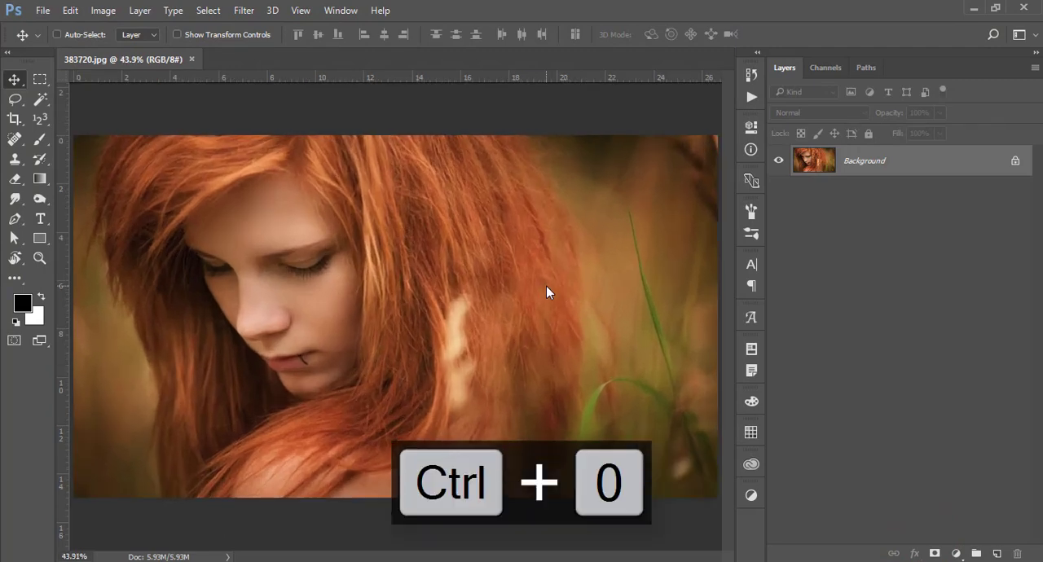
{"action": "key", "text": "ctrl+j"}
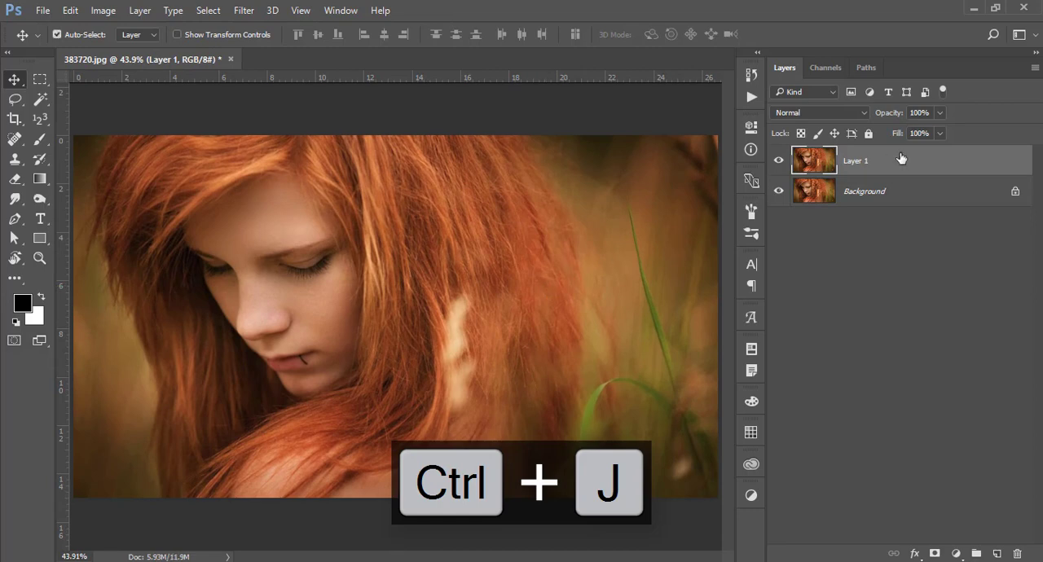
{"action": "mouse_move", "coordinate": [932, 183]}
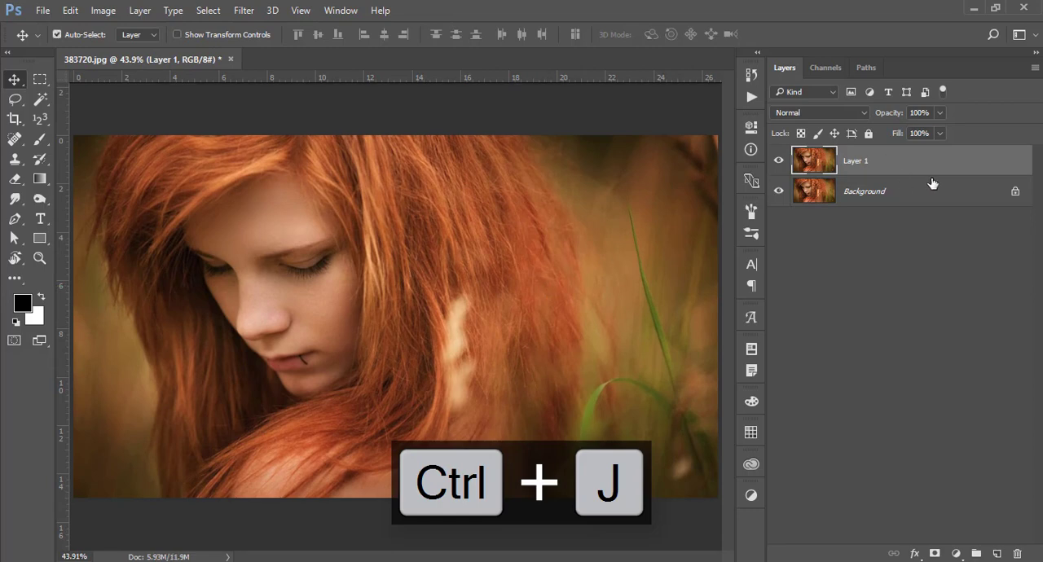
{"action": "key", "text": "ctrl+j"}
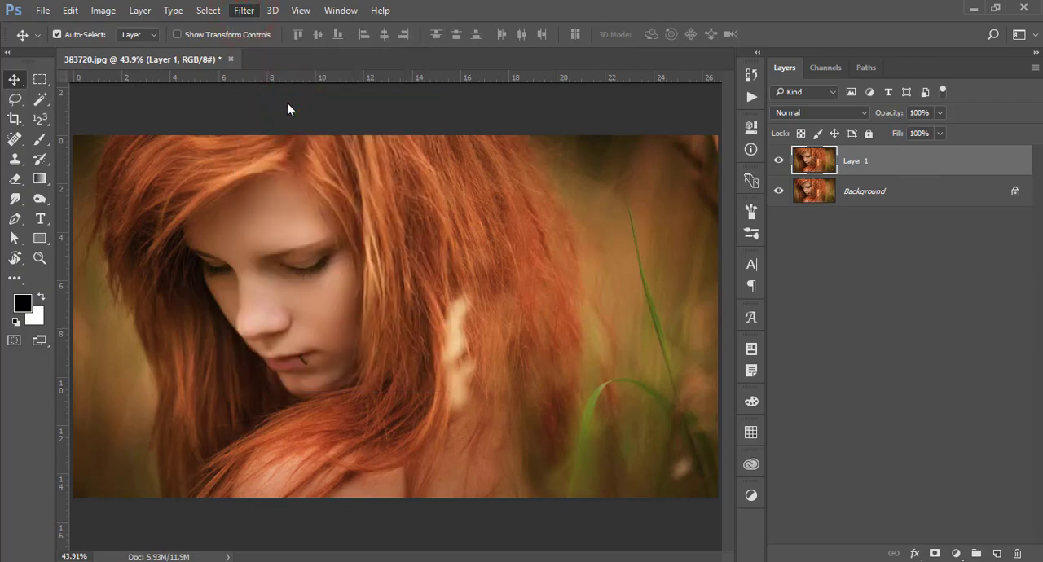
- Open Layer 1 in the Camera Raw Filter and bring up its settings menu with Load Settings
{"action": "left_click", "coordinate": [244, 10]}
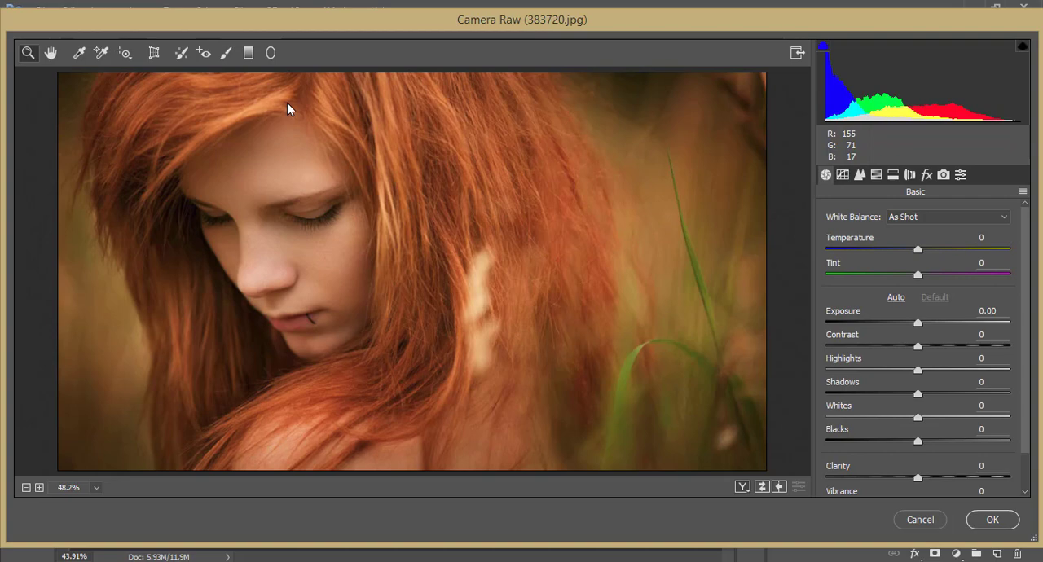
{"action": "mouse_move", "coordinate": [980, 300]}
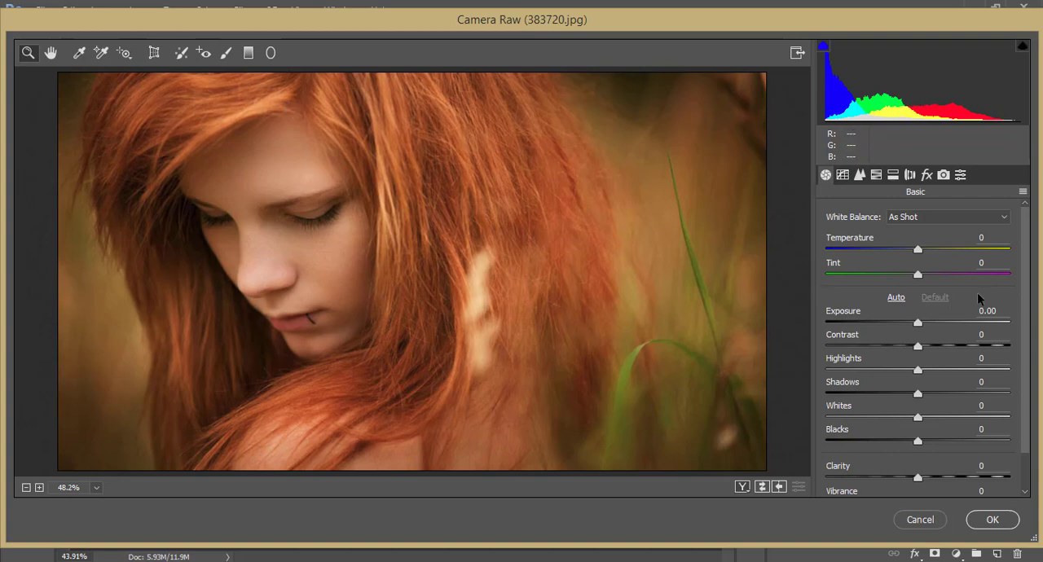
{"action": "scroll", "scroll_direction": "down", "scroll_amount": 3}
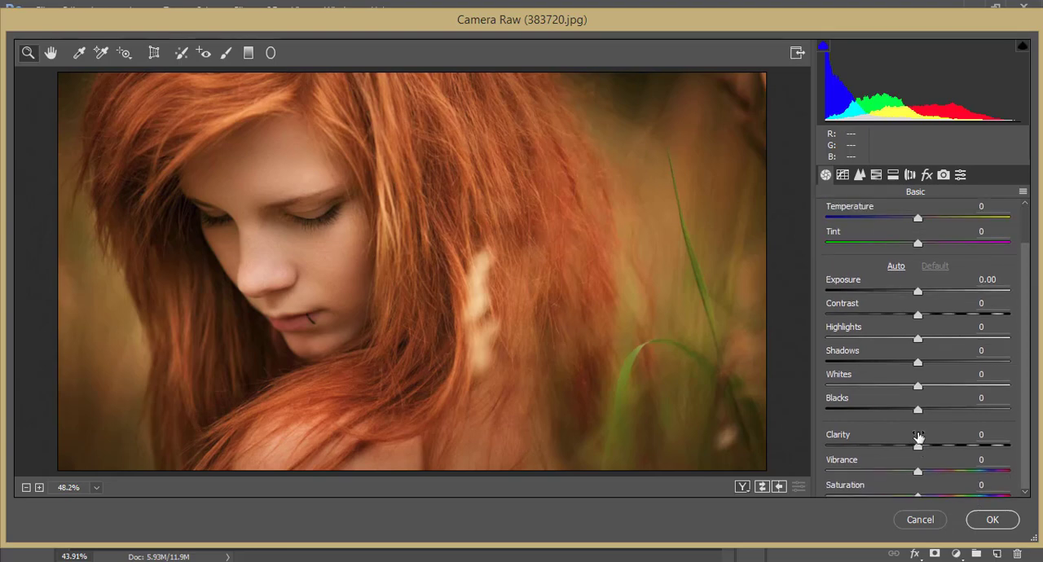
{"action": "scroll", "scroll_direction": "down", "scroll_amount": 3}
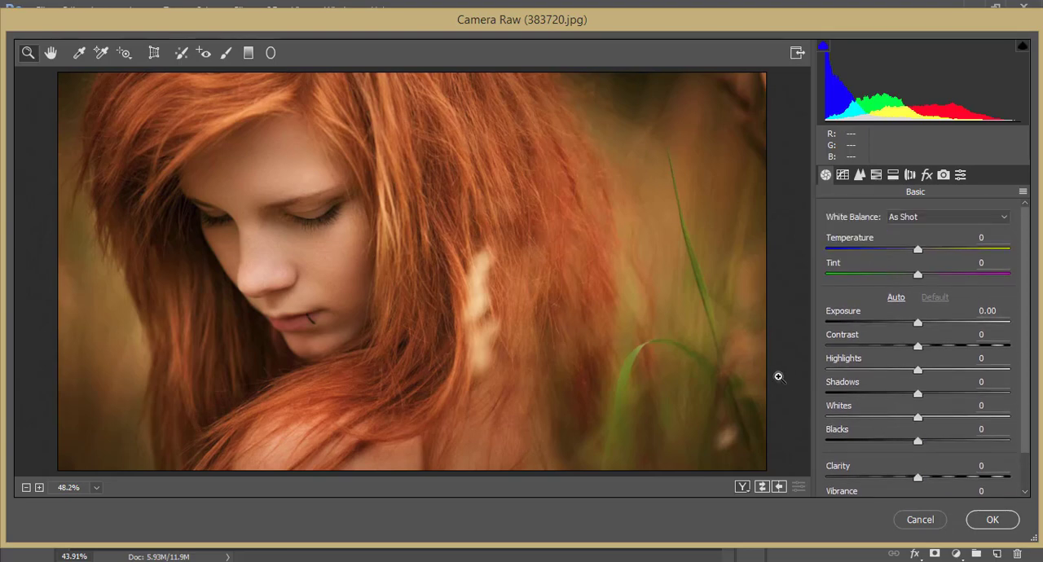
{"action": "left_click", "coordinate": [843, 175]}
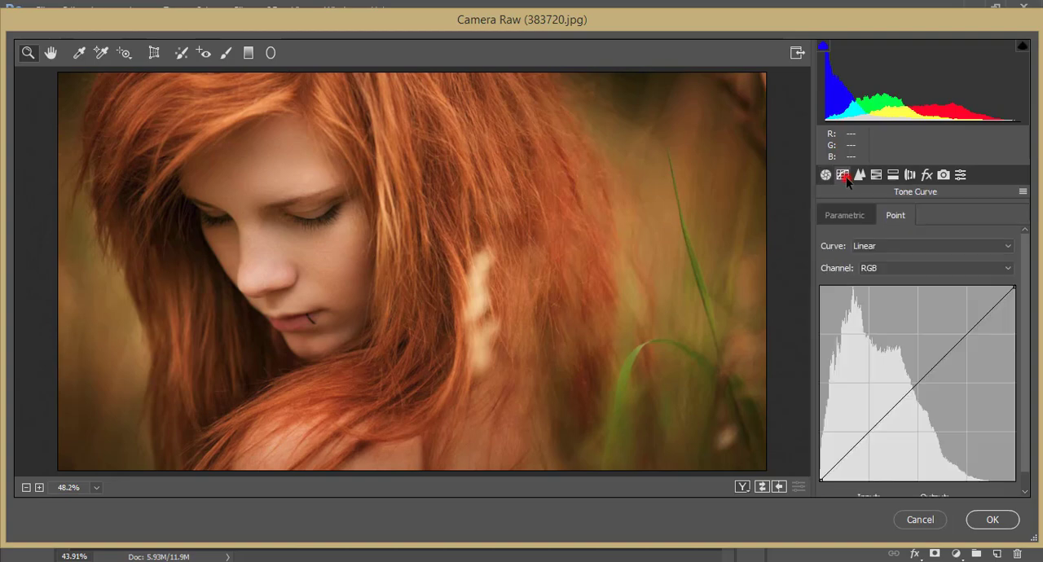
{"action": "left_click", "coordinate": [825, 174]}
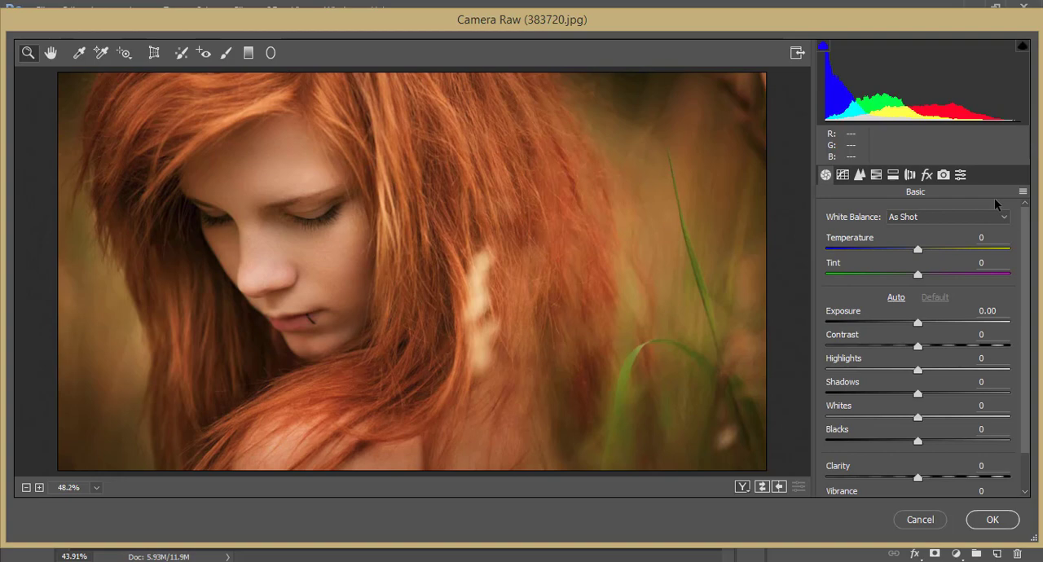
{"action": "left_click", "coordinate": [1022, 193]}
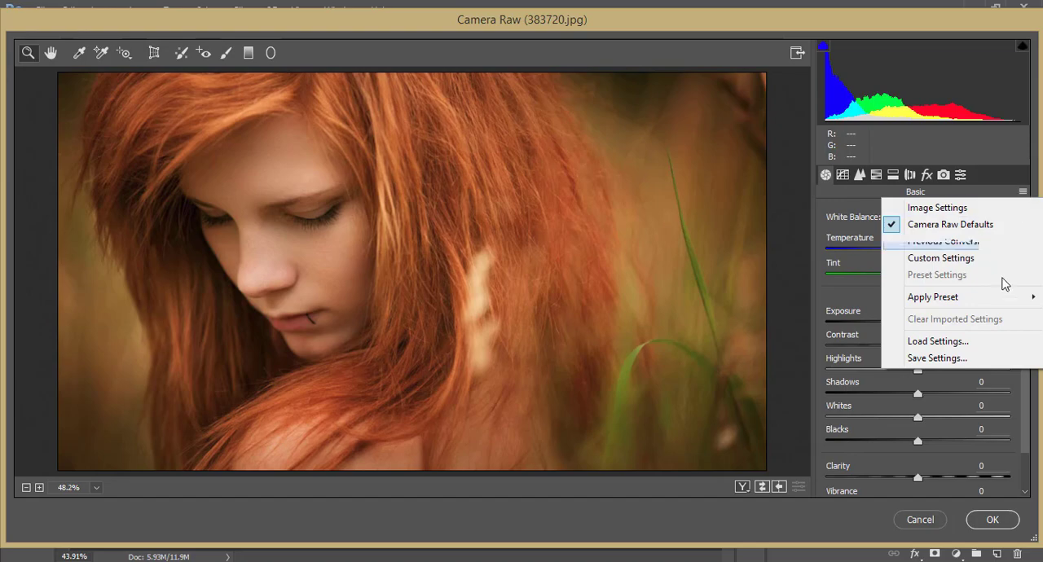
{"action": "mouse_move", "coordinate": [937, 341]}
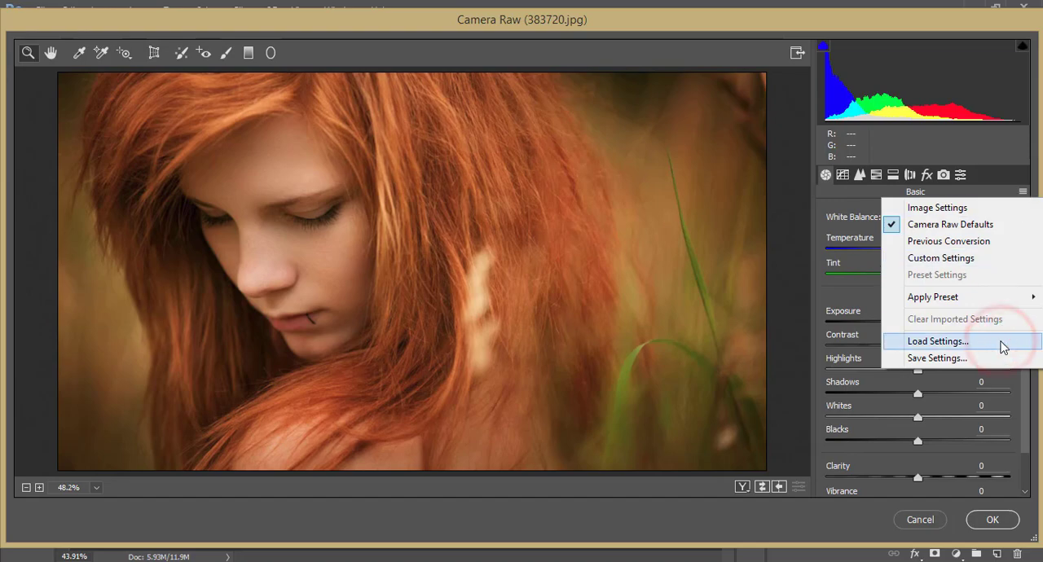
- Load the saved Light Red.xmp preset, giving the portrait a cool greenish tone
{"action": "left_click", "coordinate": [937, 341]}
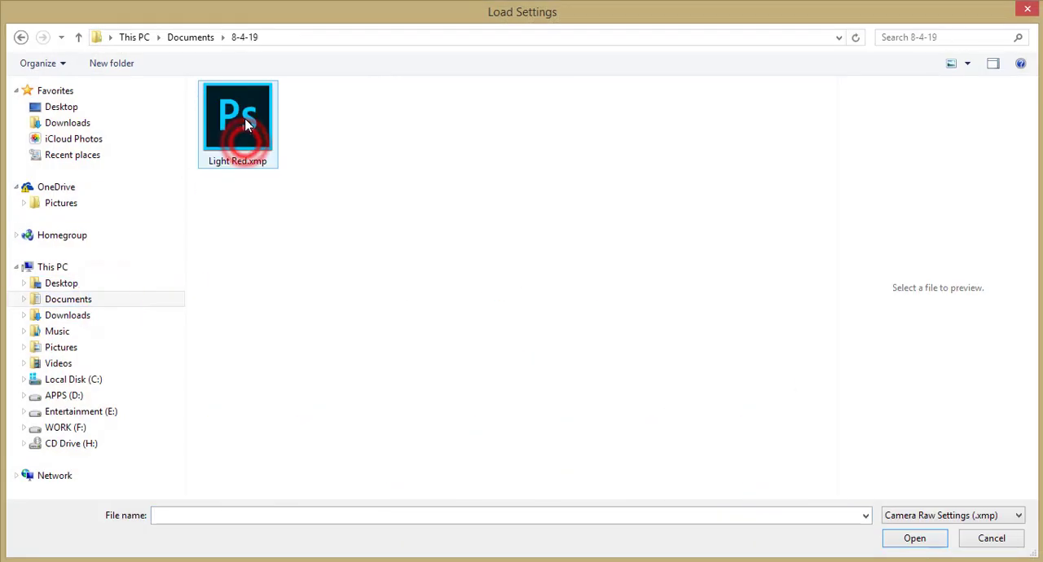
{"action": "left_click", "coordinate": [238, 117]}
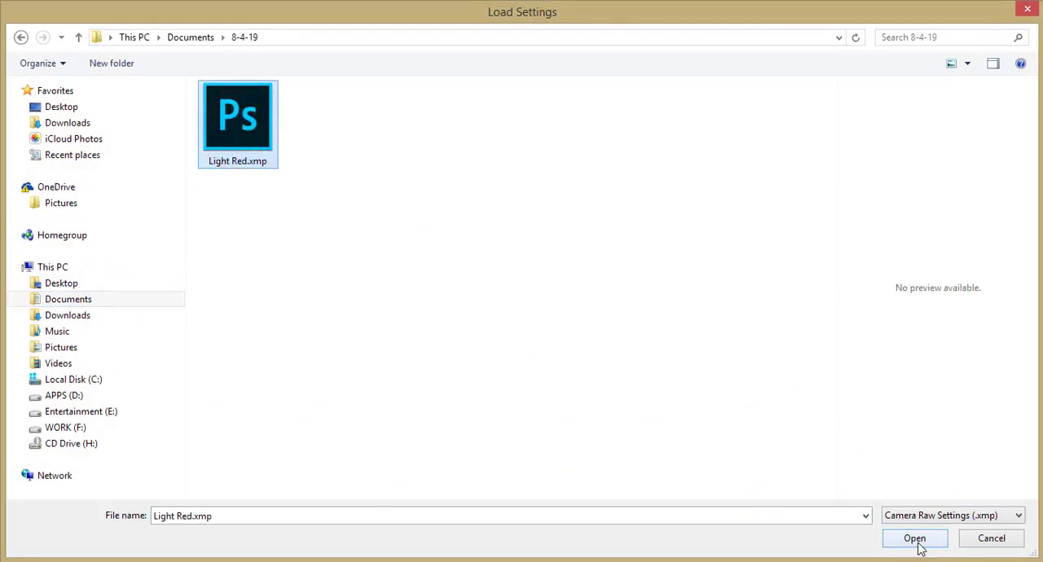
{"action": "left_click", "coordinate": [915, 538]}
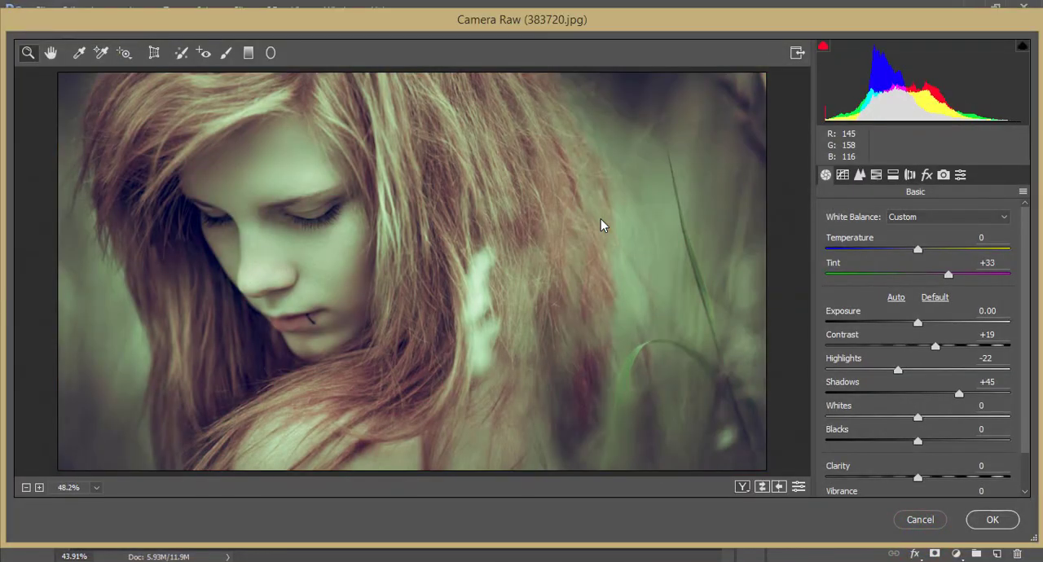
{"action": "mouse_move", "coordinate": [481, 277]}
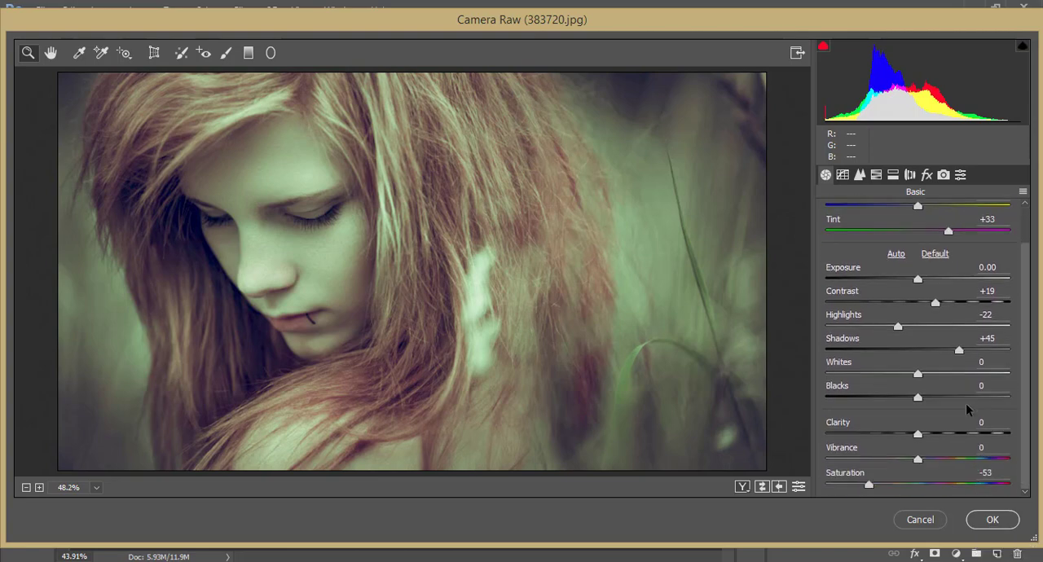
{"action": "left_click", "coordinate": [825, 175]}
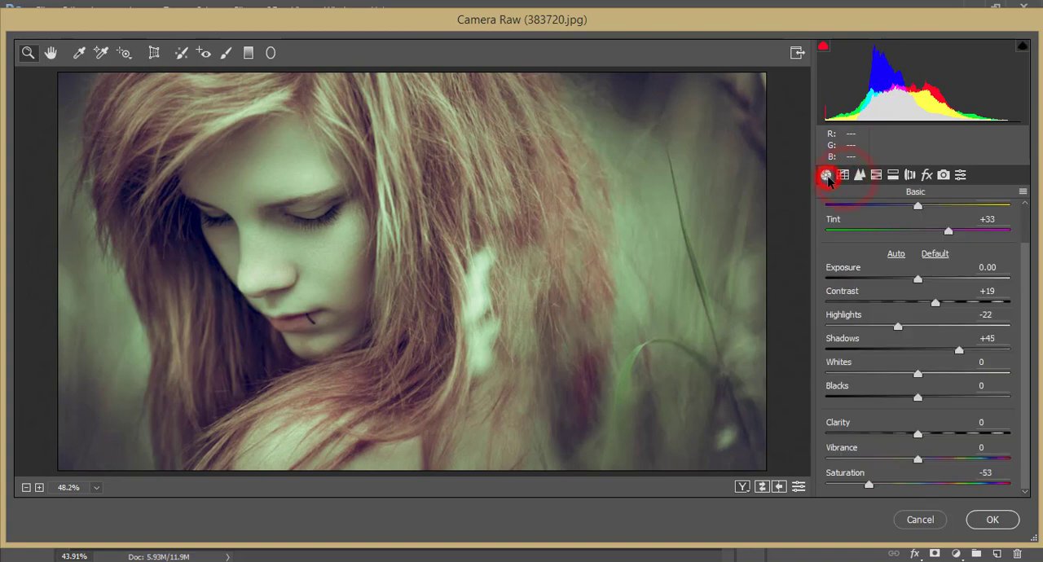
{"action": "left_click", "coordinate": [942, 175]}
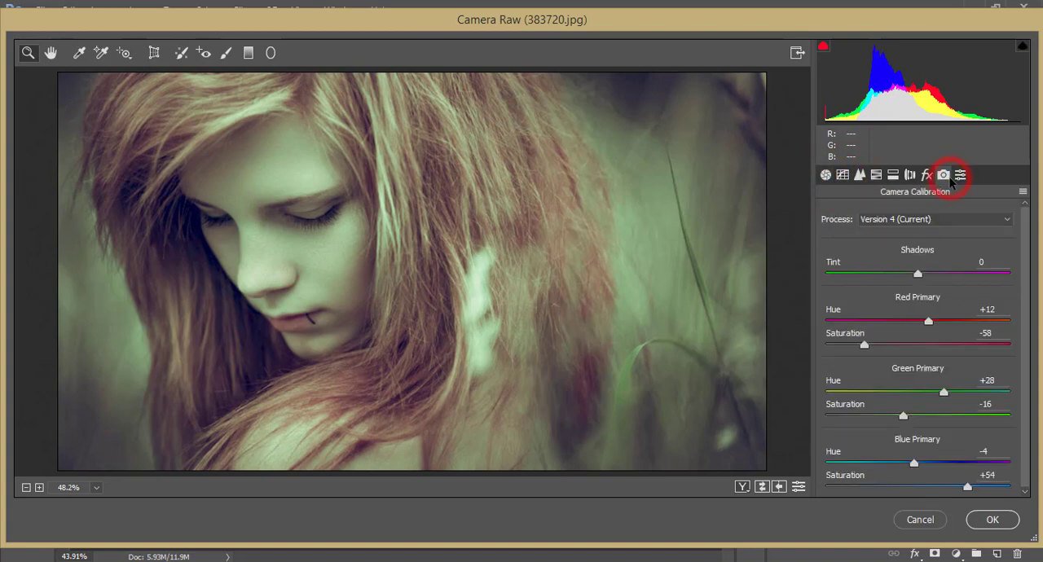
{"action": "left_click", "coordinate": [825, 175]}
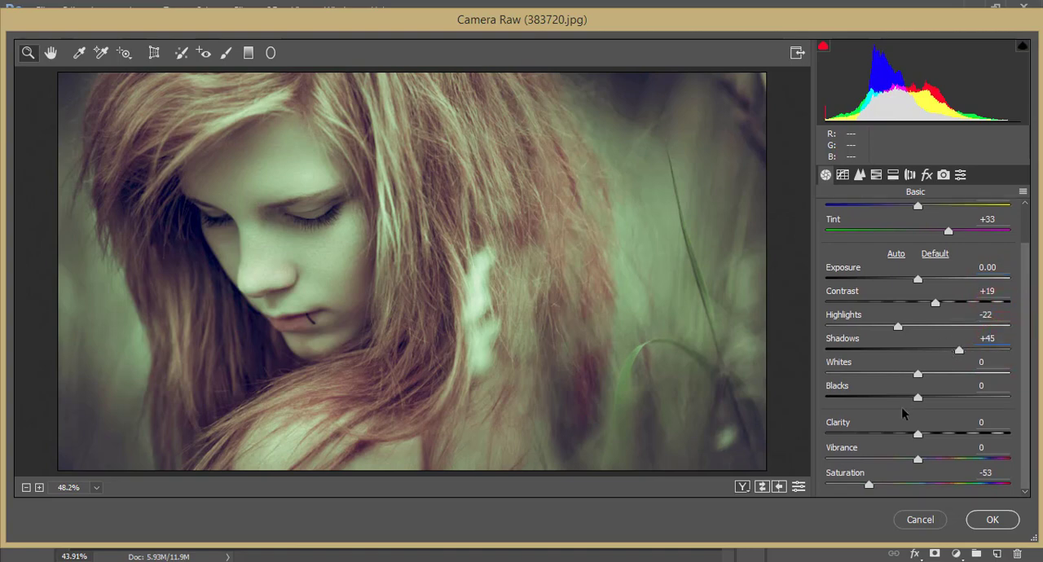
{"action": "mouse_move", "coordinate": [926, 425]}
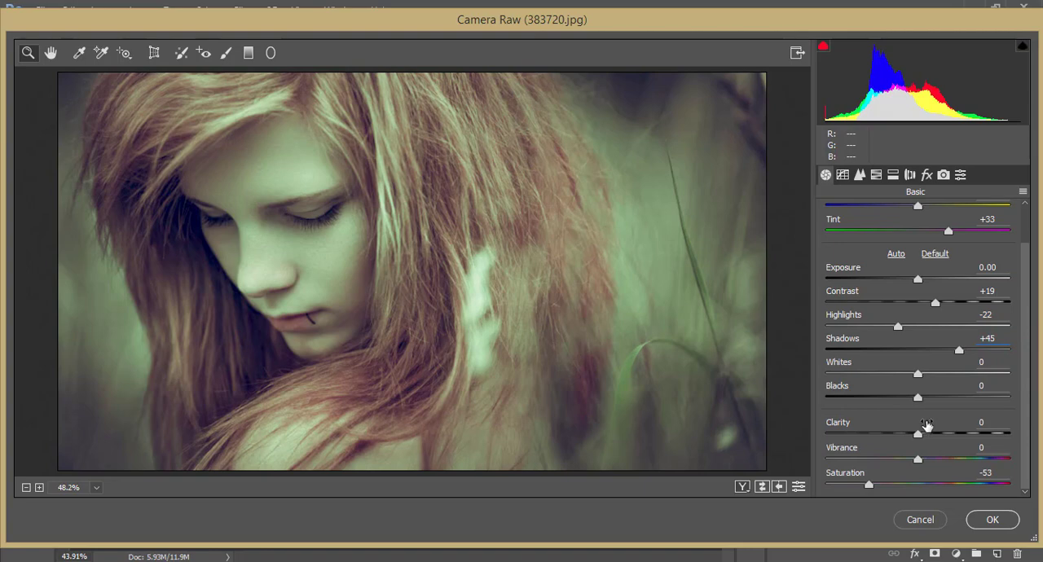
{"action": "mouse_move", "coordinate": [958, 424]}
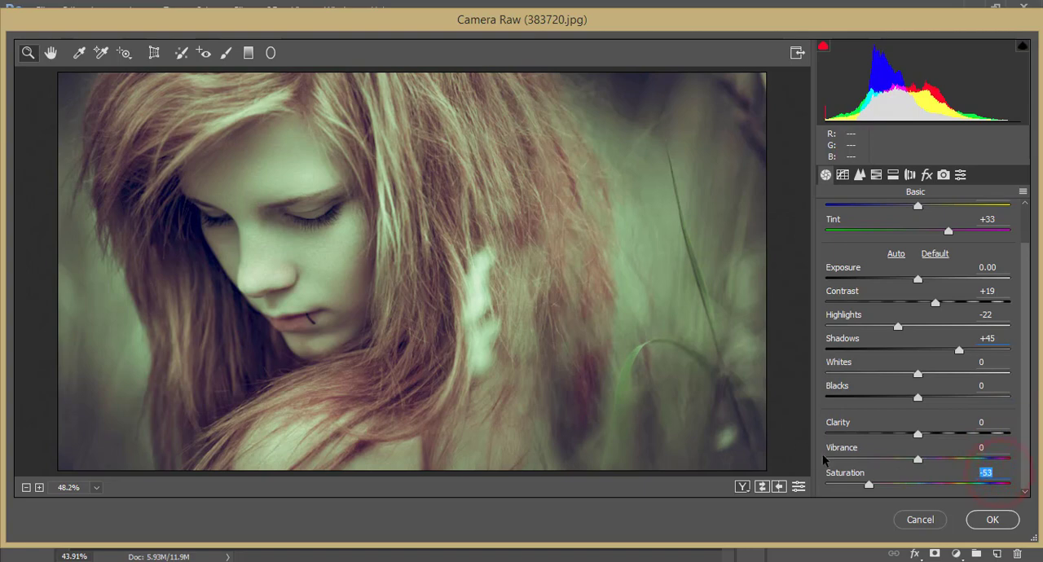
- Review the Red and Green point tone curves, then move to the Detail sharpening settings
{"action": "left_click", "coordinate": [843, 175]}
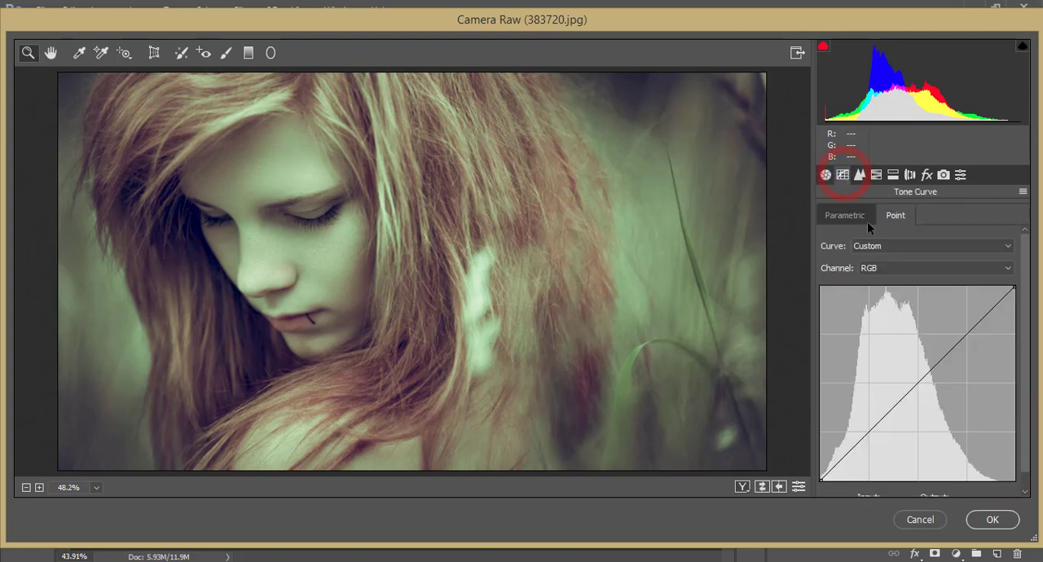
{"action": "left_click", "coordinate": [932, 267]}
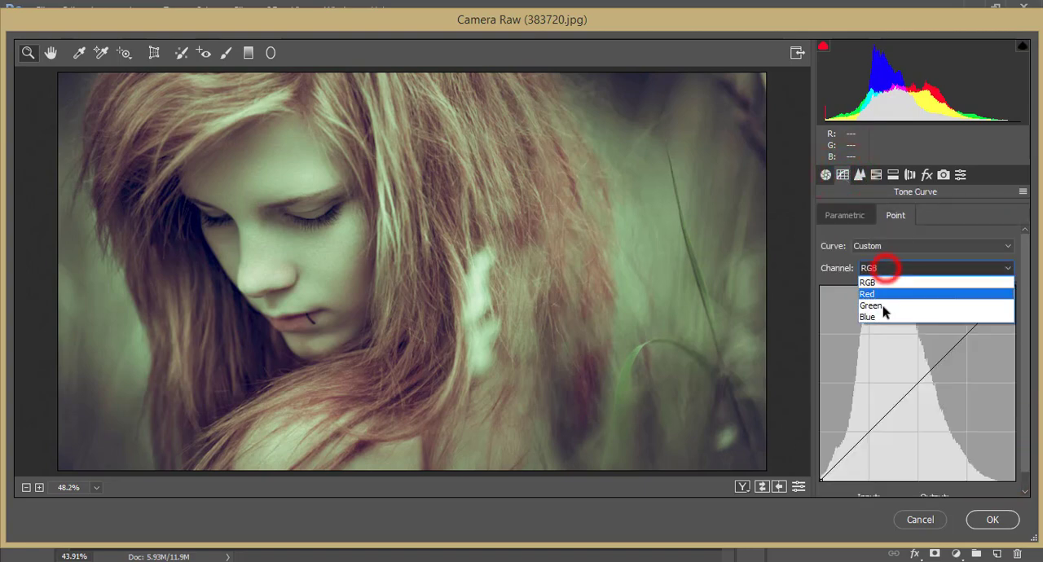
{"action": "left_click", "coordinate": [868, 316]}
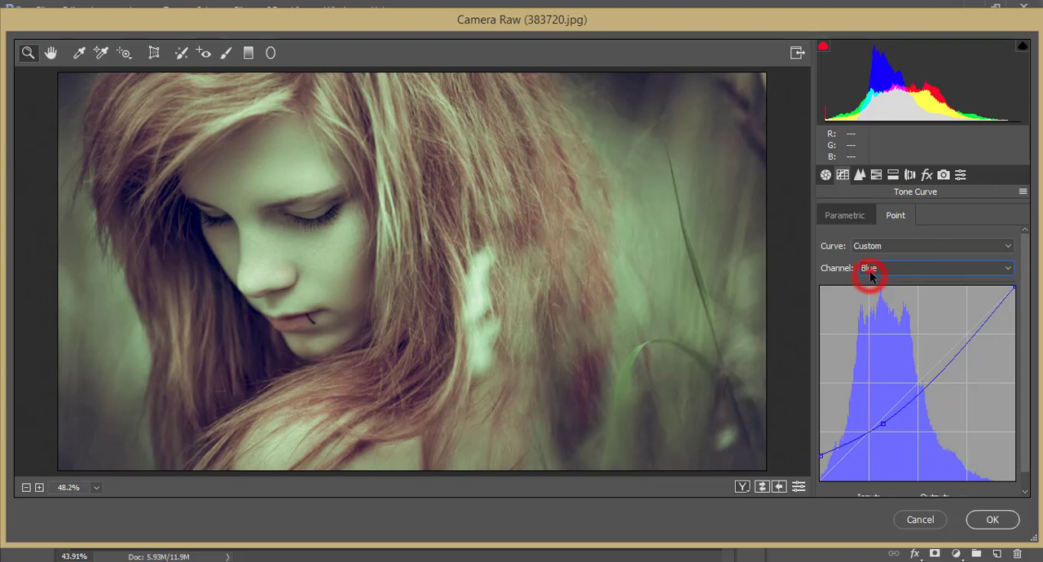
{"action": "left_click", "coordinate": [936, 267]}
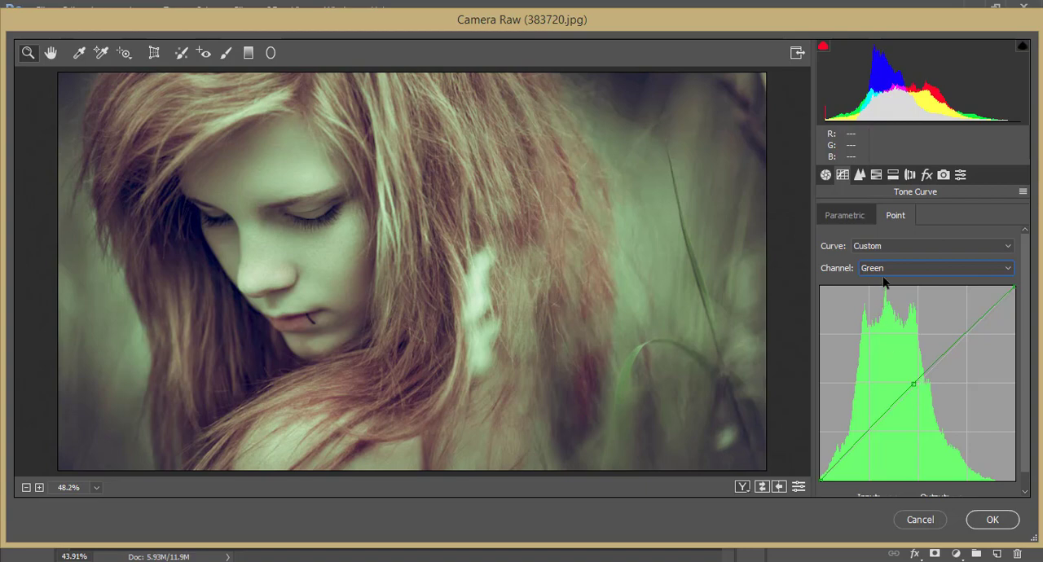
{"action": "left_click", "coordinate": [935, 268]}
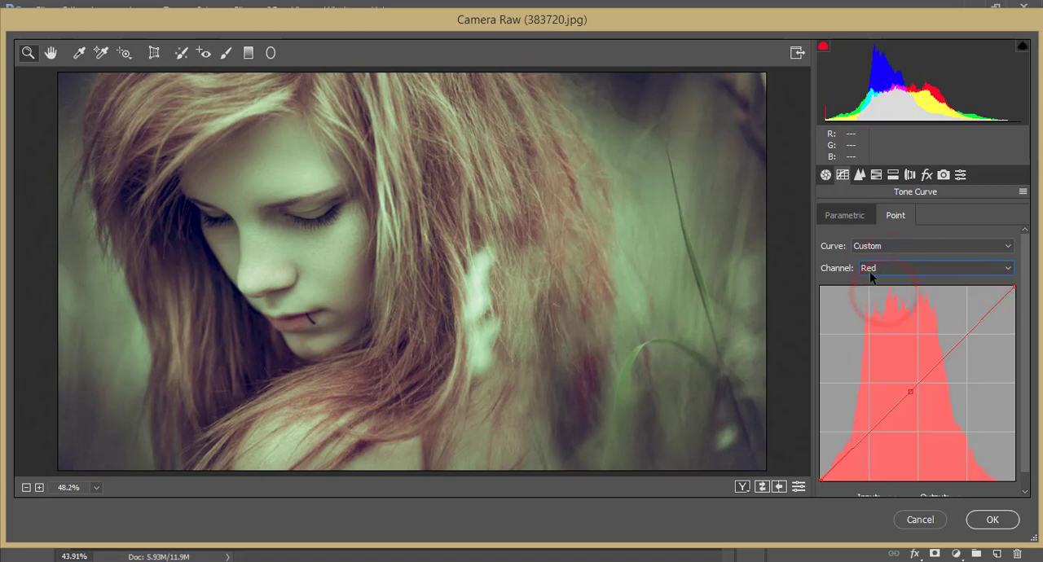
{"action": "left_click", "coordinate": [861, 174]}
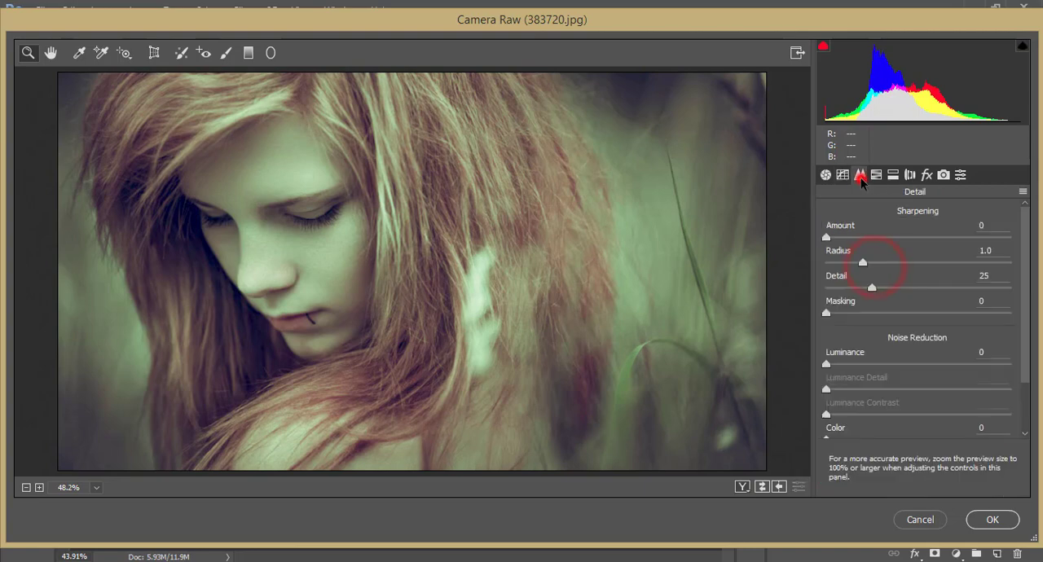
{"action": "mouse_move", "coordinate": [887, 199]}
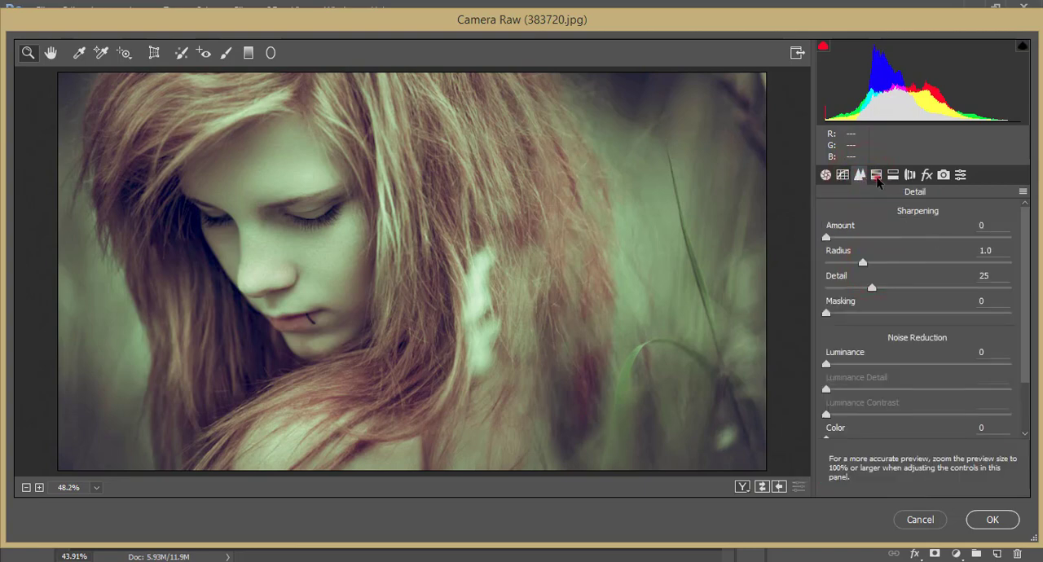
- Review the HSL hue and saturation mix: reds hue -100, greens saturation +100, reds +65, blues -100
{"action": "left_click", "coordinate": [877, 174]}
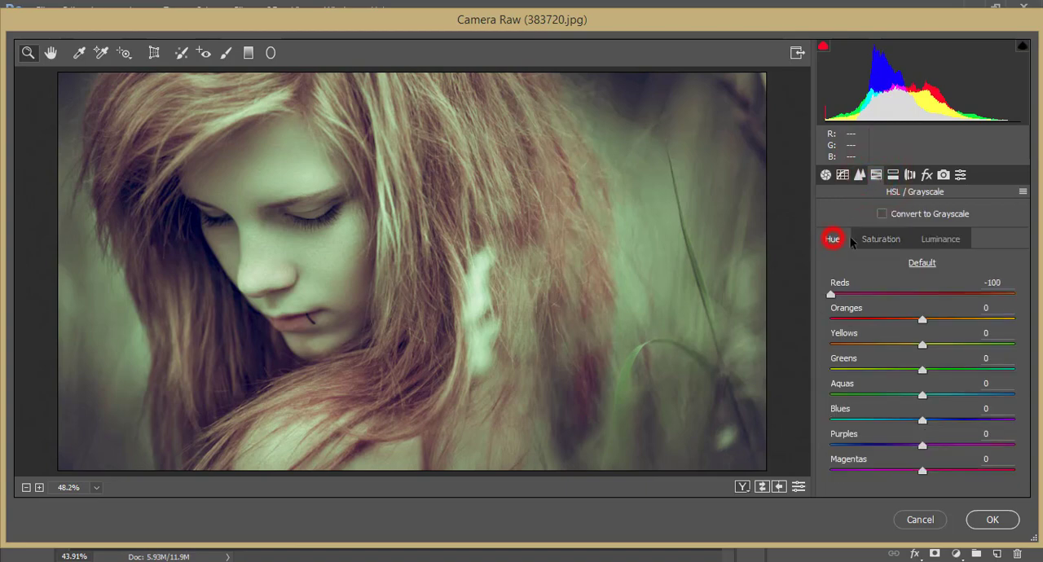
{"action": "mouse_move", "coordinate": [939, 282]}
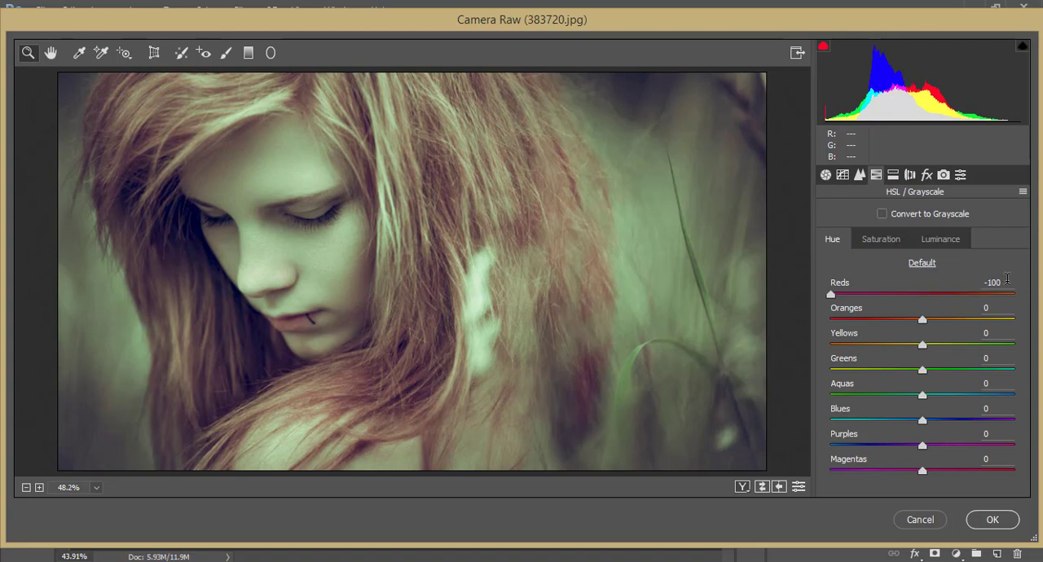
{"action": "left_click", "coordinate": [880, 238]}
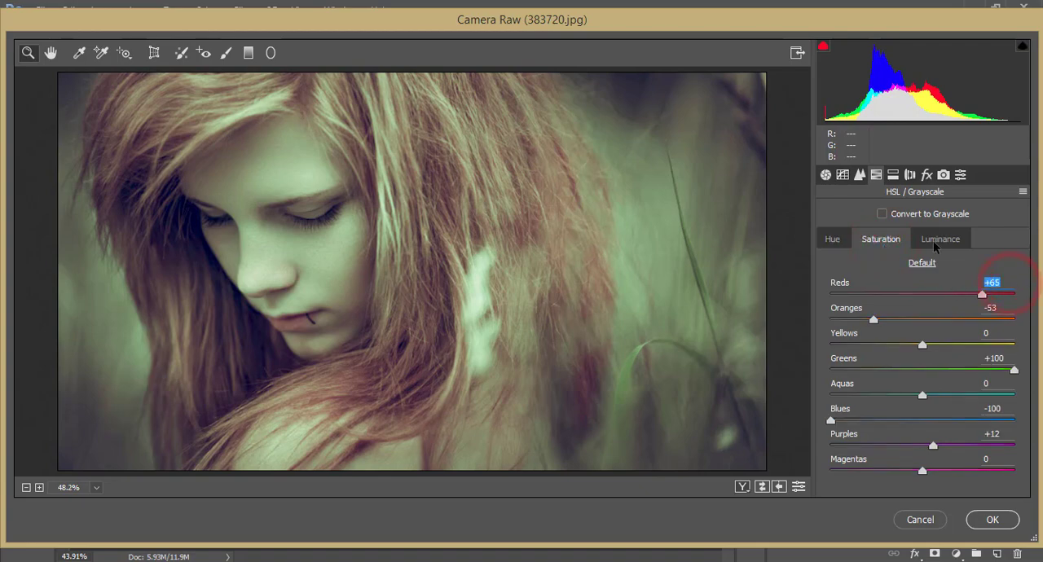
{"action": "left_click", "coordinate": [940, 238]}
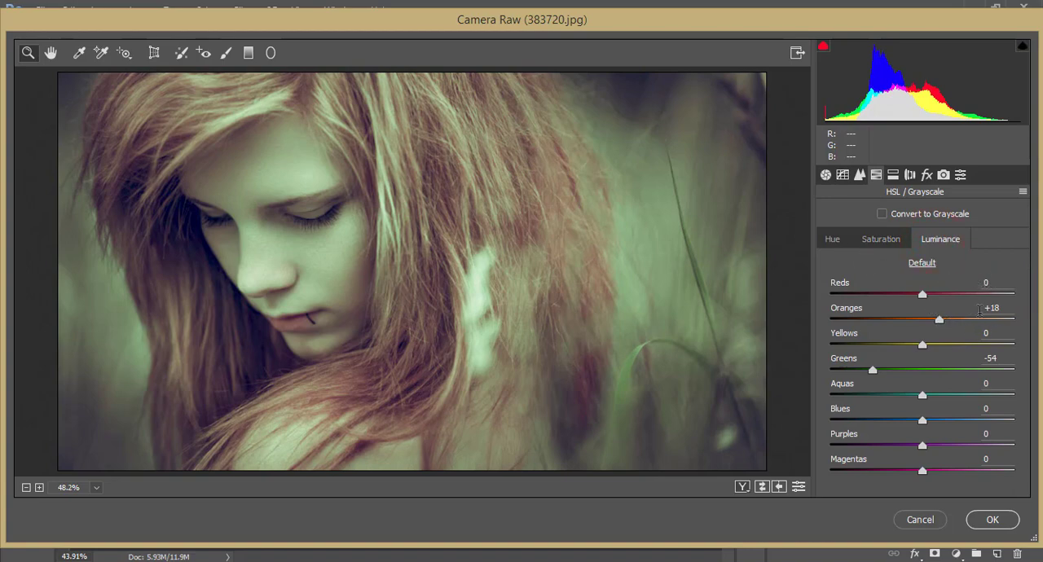
{"action": "triple_click", "coordinate": [991, 306]}
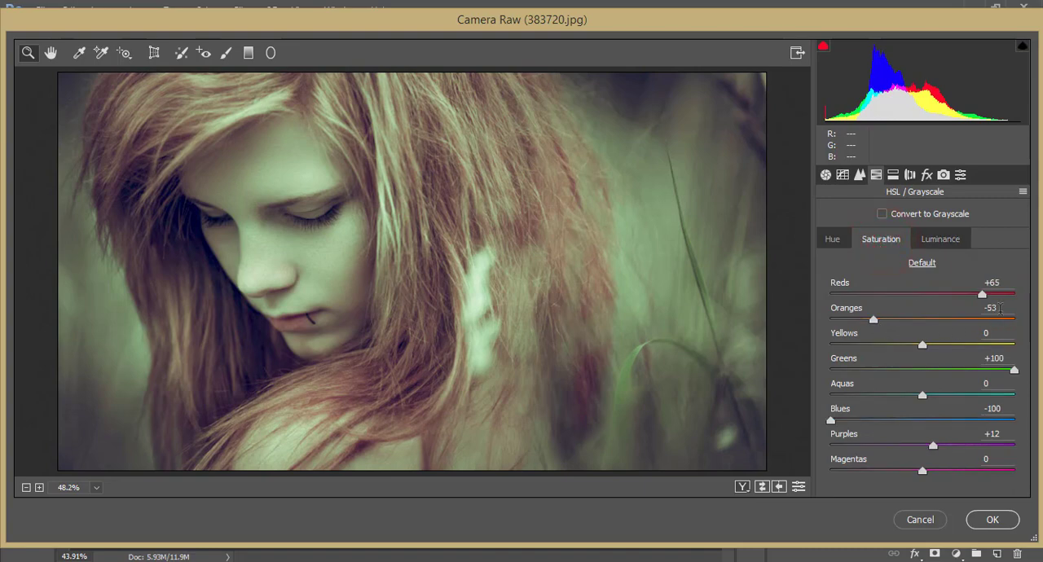
{"action": "left_click", "coordinate": [831, 238]}
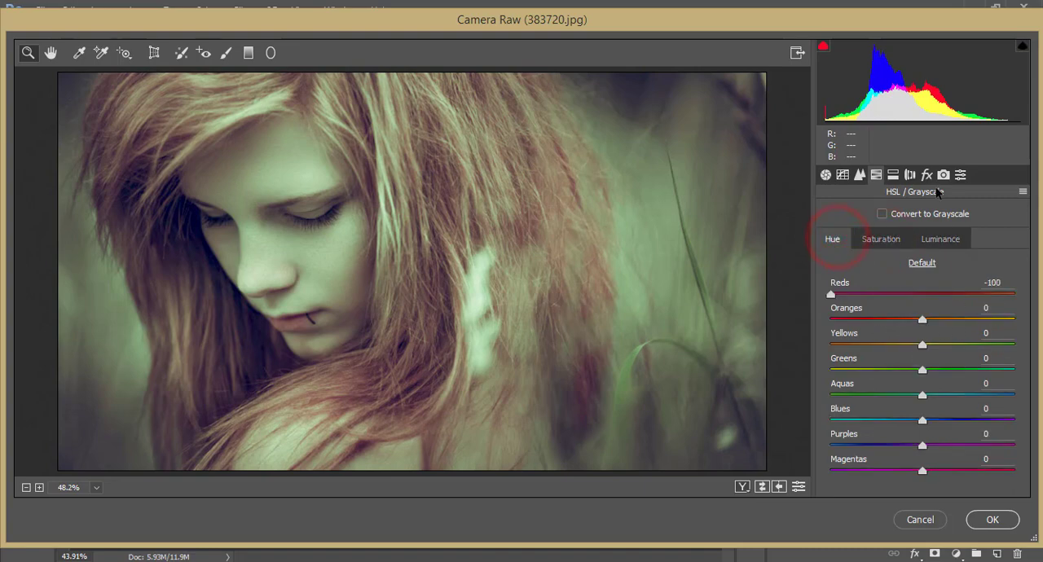
- Review the luminance mix with oranges +18 and greens darkened to -54
{"action": "left_click", "coordinate": [941, 238]}
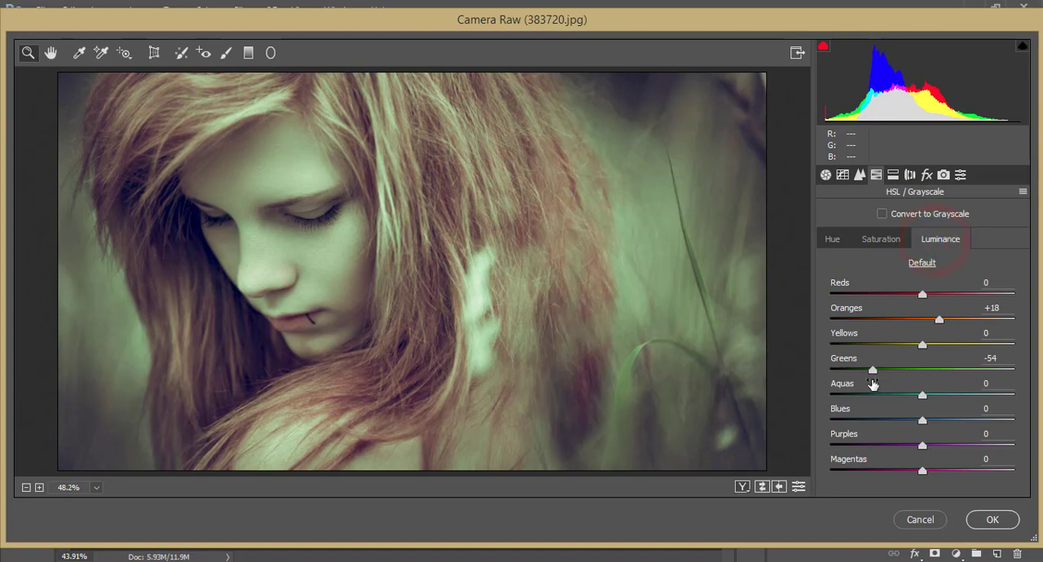
{"action": "double_click", "coordinate": [991, 358]}
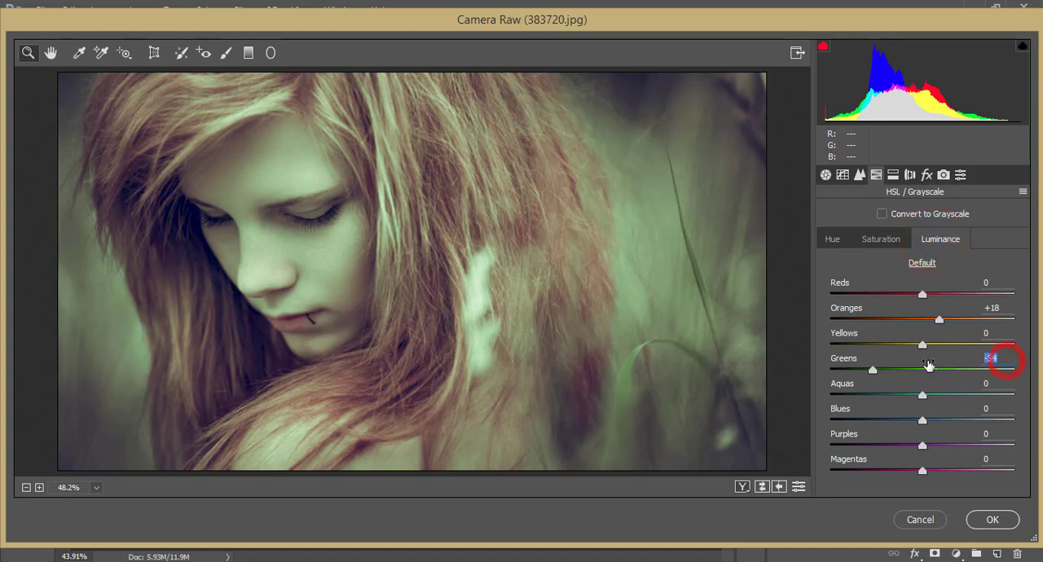
{"action": "left_click", "coordinate": [880, 238]}
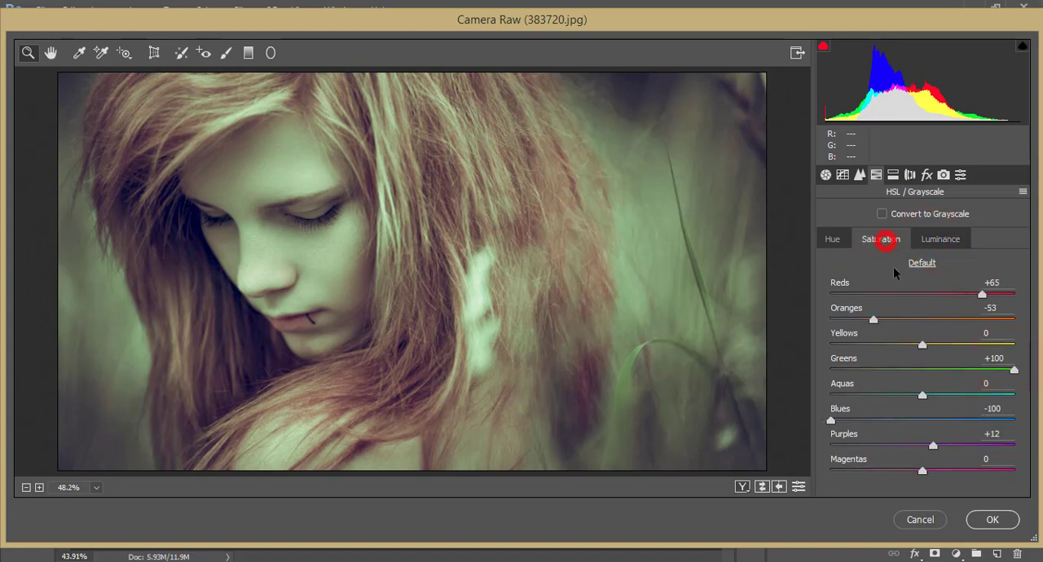
{"action": "double_click", "coordinate": [994, 359]}
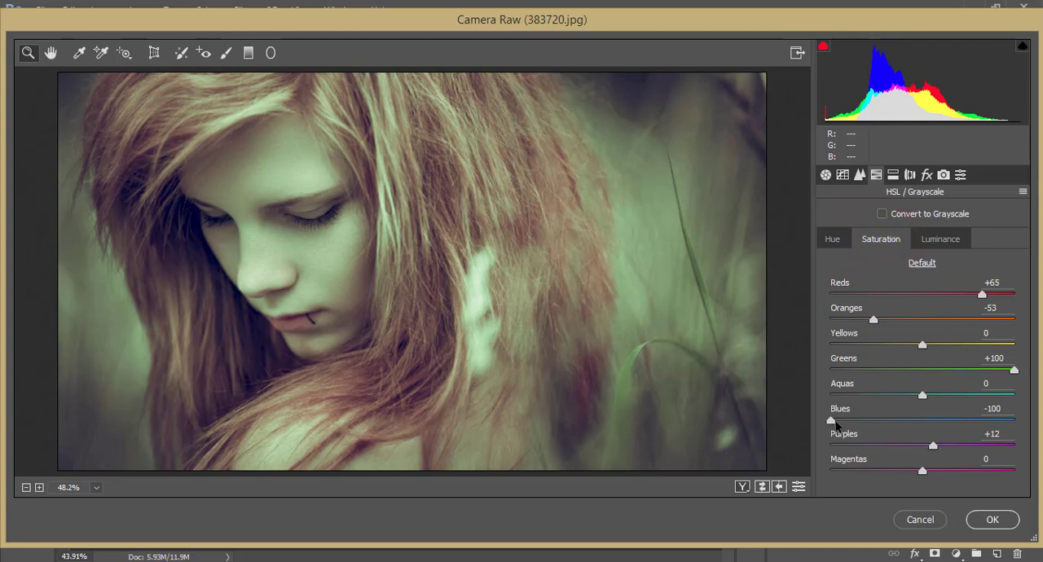
{"action": "mouse_move", "coordinate": [856, 432]}
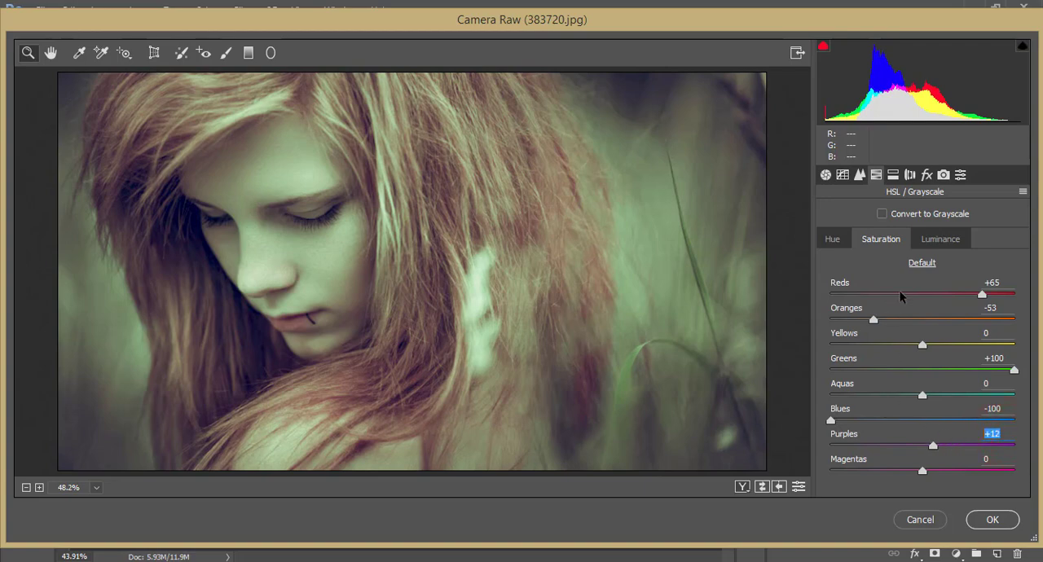
{"action": "left_click", "coordinate": [940, 238]}
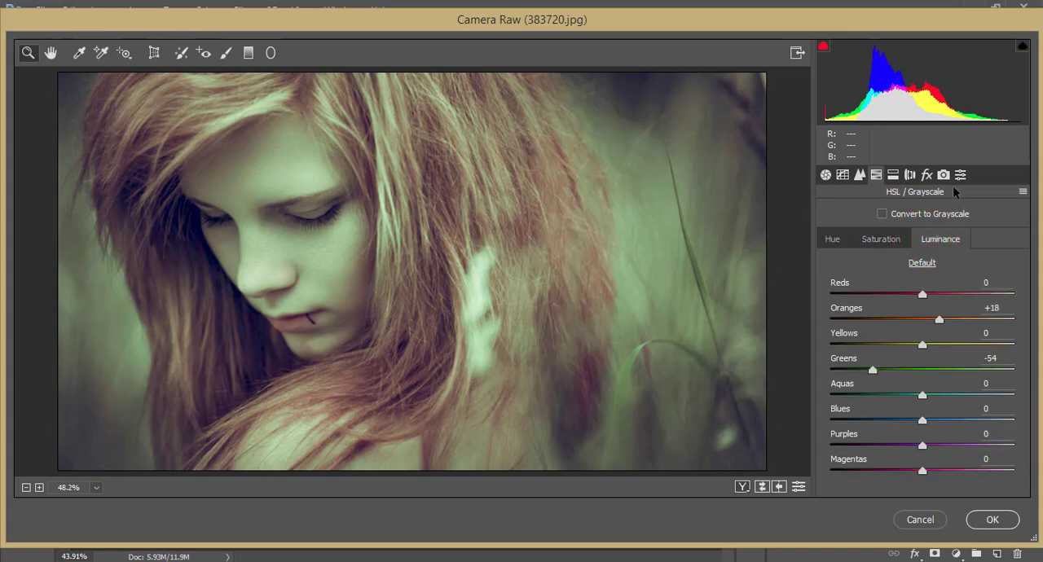
- Check split toning highlights 141/31 and shadows 276/14, then view lens corrections and the dehaze/vignette effects
{"action": "left_click", "coordinate": [877, 175]}
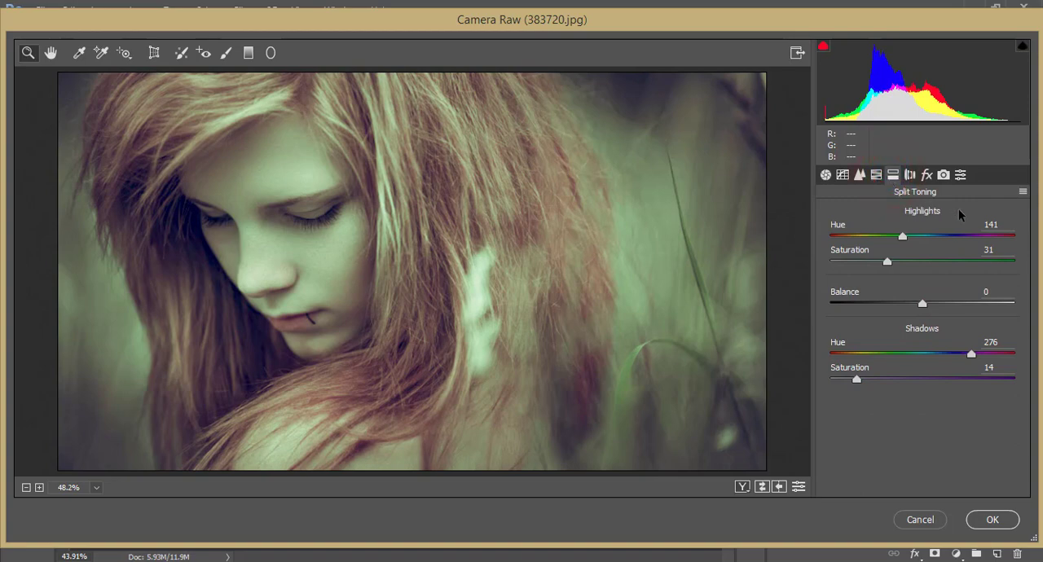
{"action": "mouse_move", "coordinate": [880, 251]}
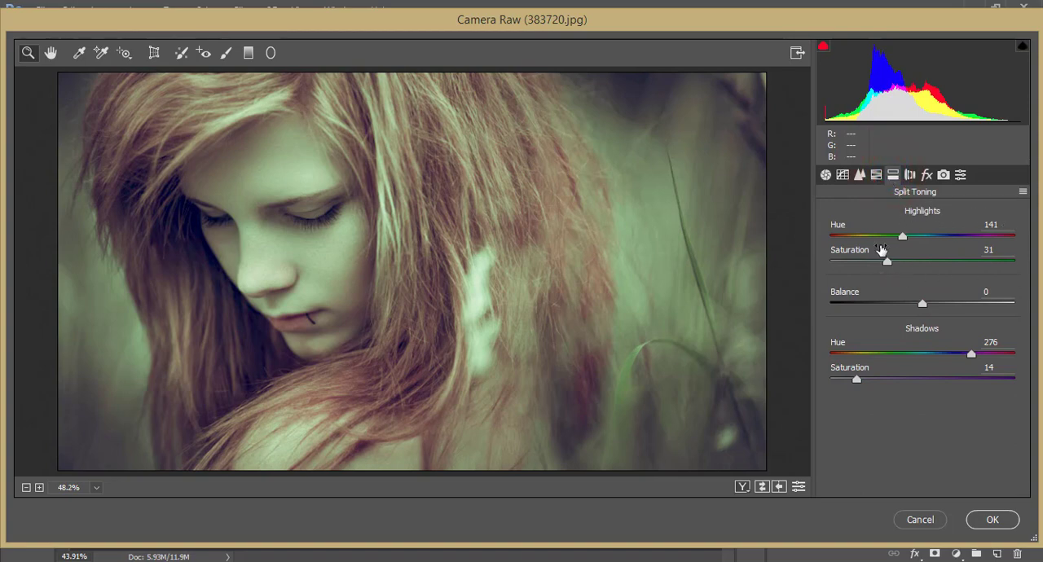
{"action": "double_click", "coordinate": [991, 225]}
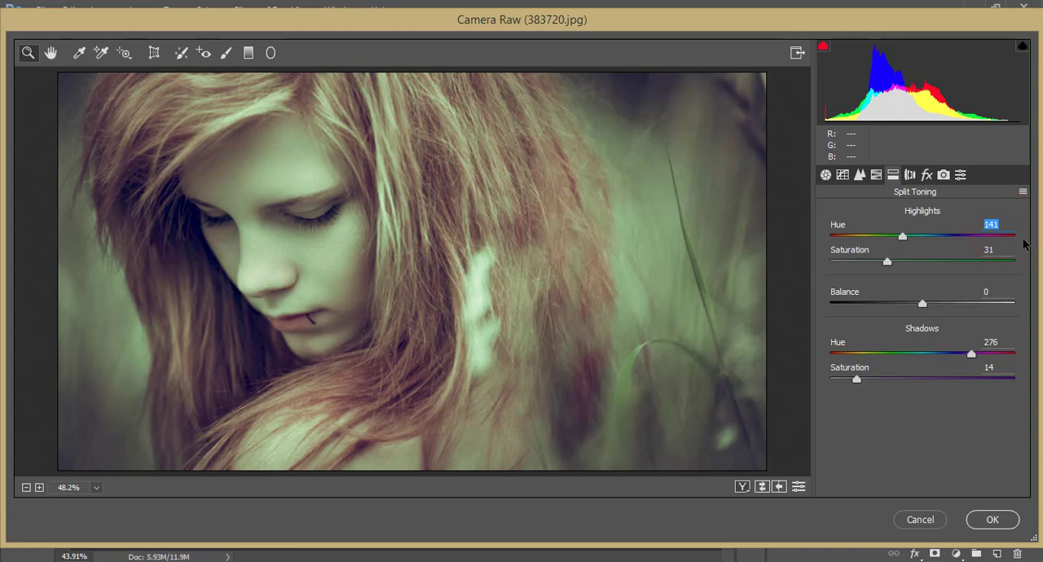
{"action": "left_click", "coordinate": [989, 250]}
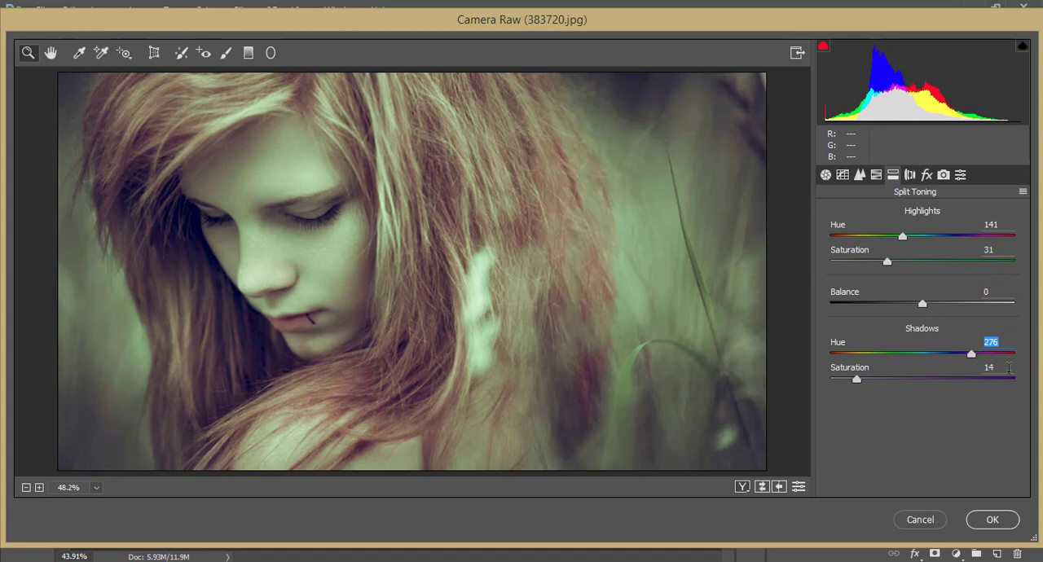
{"action": "left_click", "coordinate": [989, 369]}
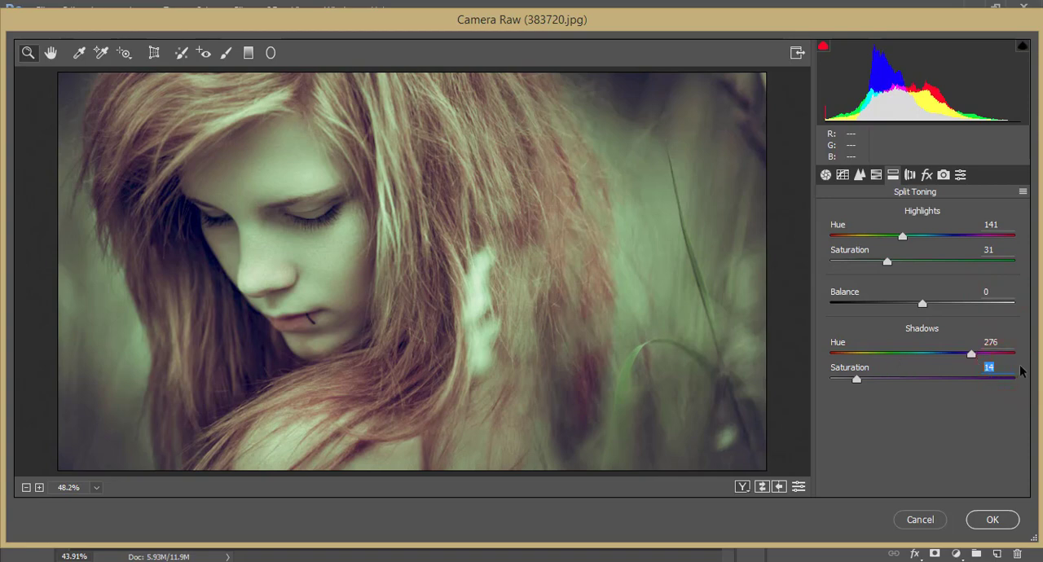
{"action": "left_click", "coordinate": [926, 174]}
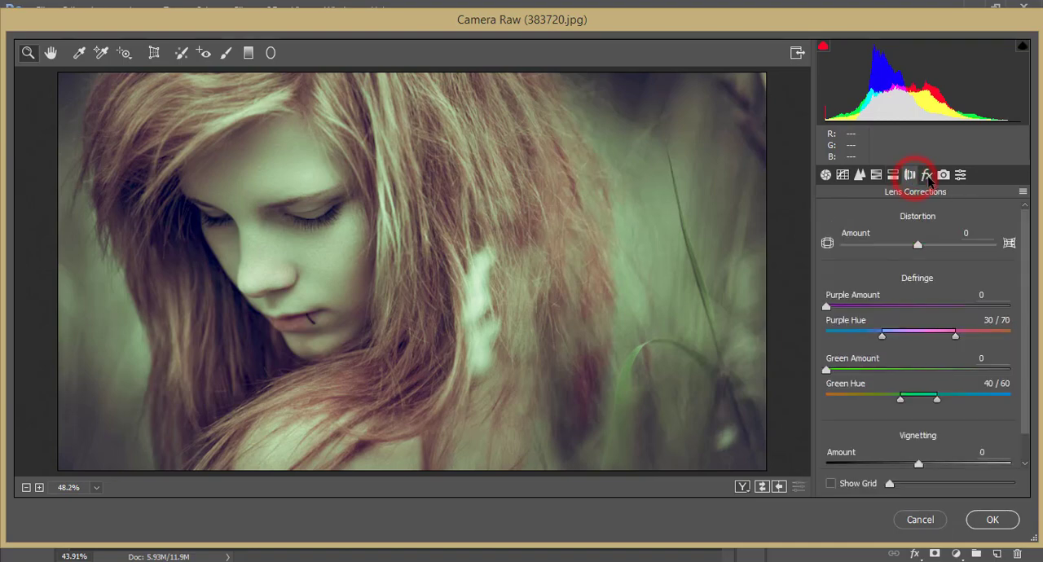
{"action": "left_click", "coordinate": [926, 174]}
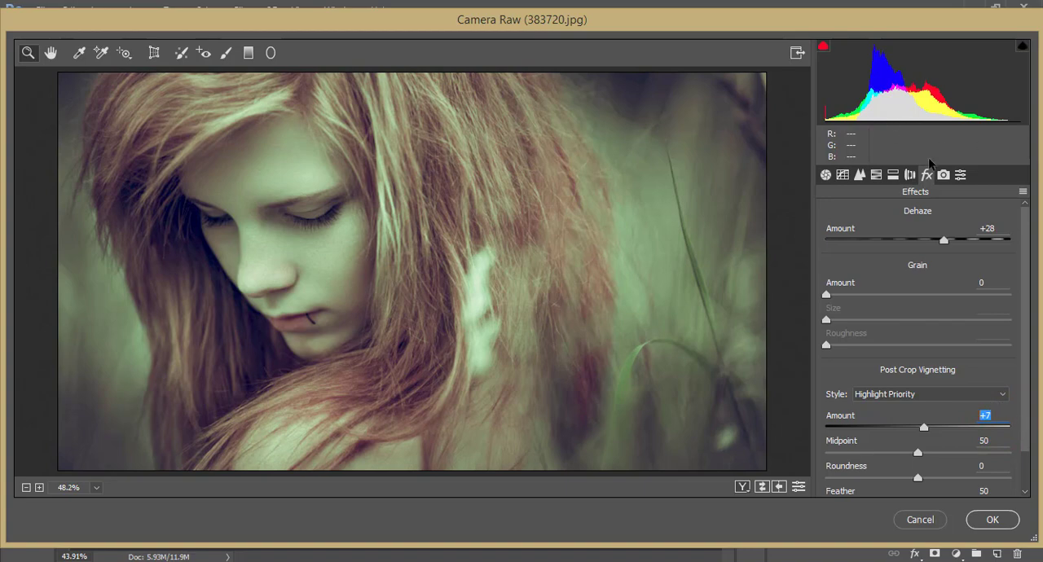
- Review Camera Calibration: red primary hue +12 sat -58, green hue +28 sat -16, blue hue -4 sat +54
{"action": "left_click", "coordinate": [942, 175]}
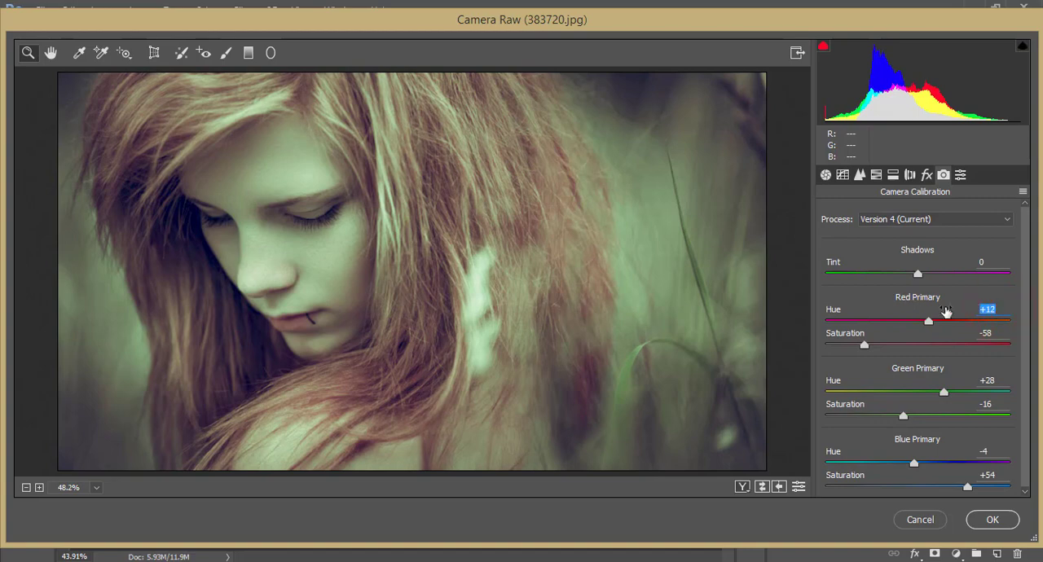
{"action": "left_click", "coordinate": [988, 333]}
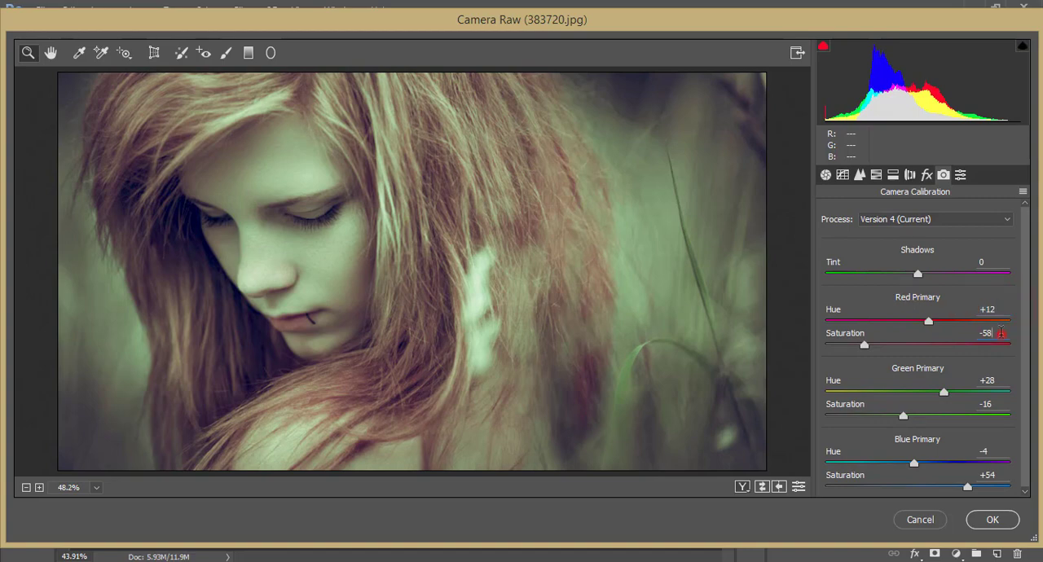
{"action": "double_click", "coordinate": [986, 333]}
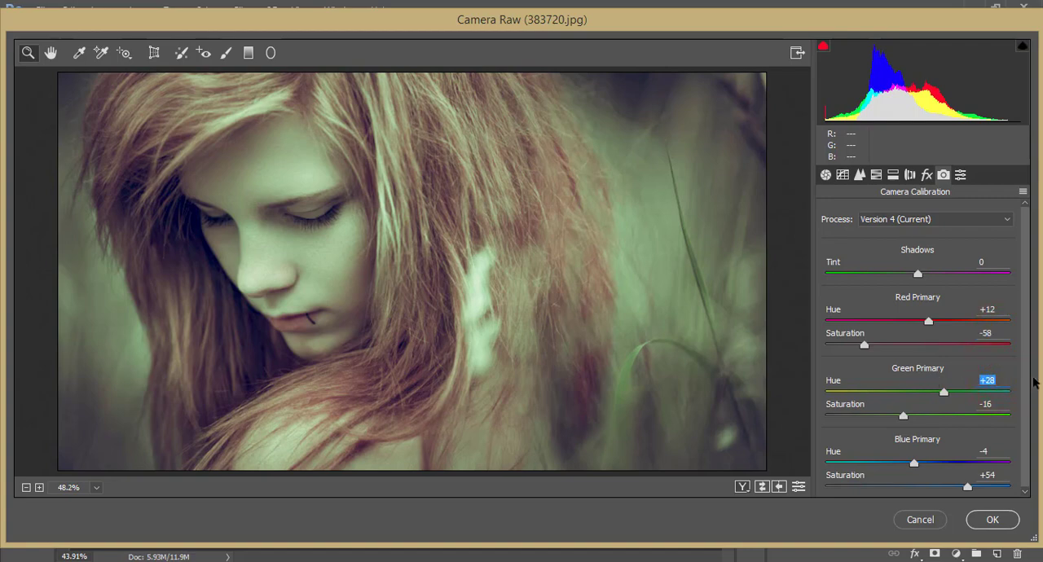
{"action": "mouse_move", "coordinate": [1023, 410]}
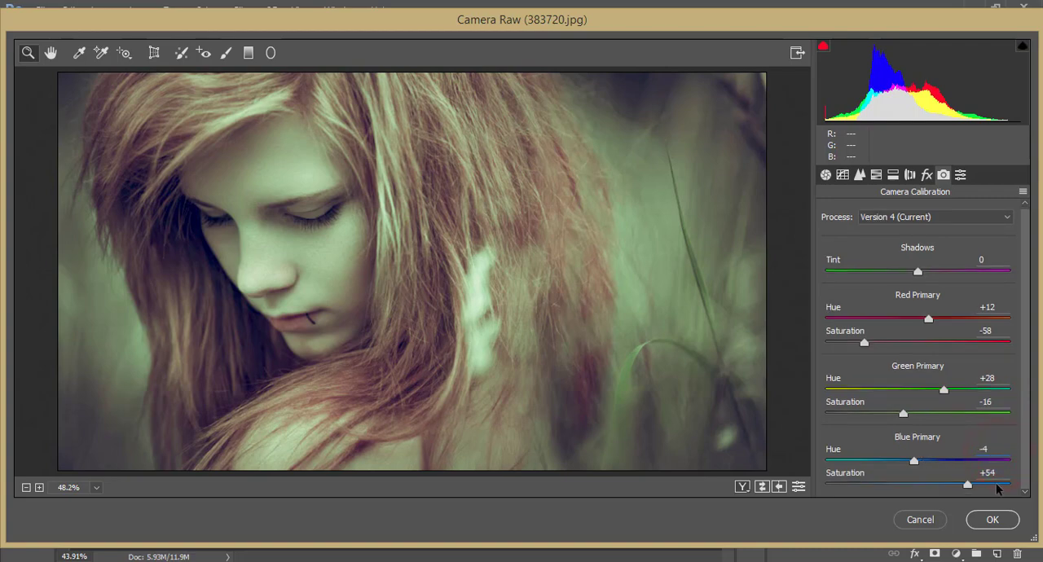
{"action": "left_click", "coordinate": [988, 473]}
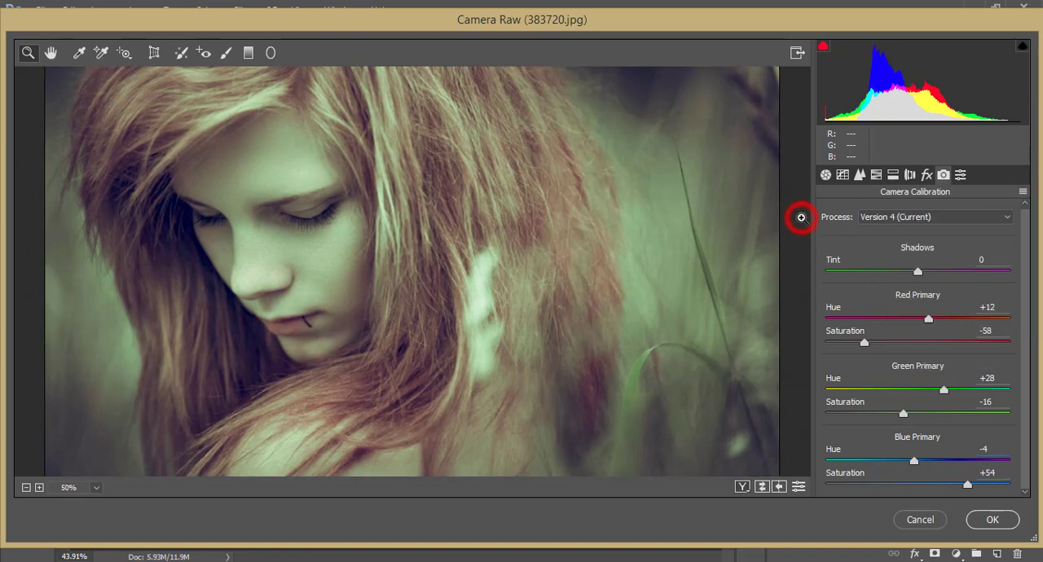
- Compare the original orange portrait with the green-tinted result in Before/After view and confirm
{"action": "left_click", "coordinate": [743, 485]}
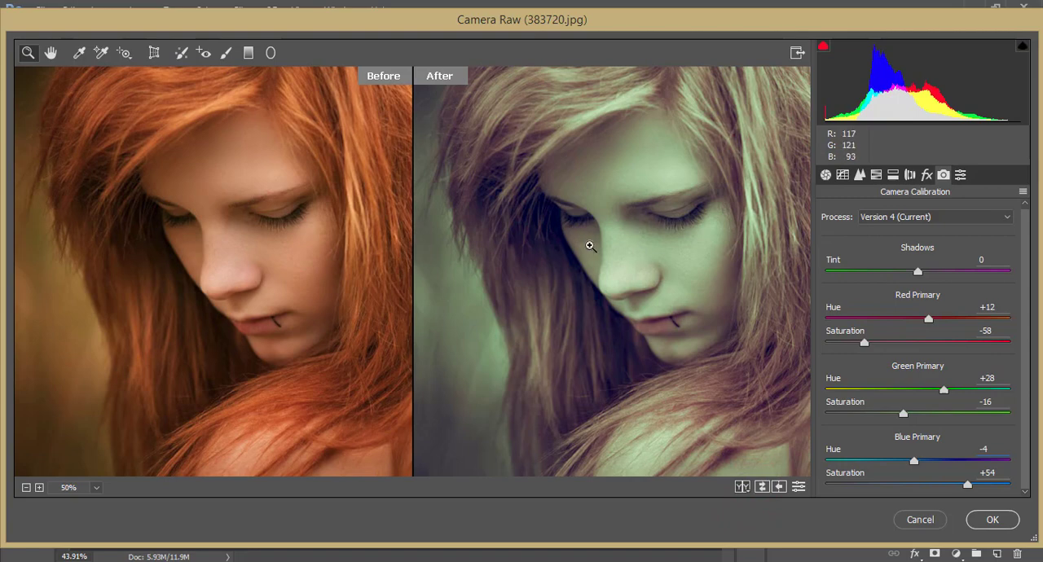
{"action": "mouse_move", "coordinate": [632, 277]}
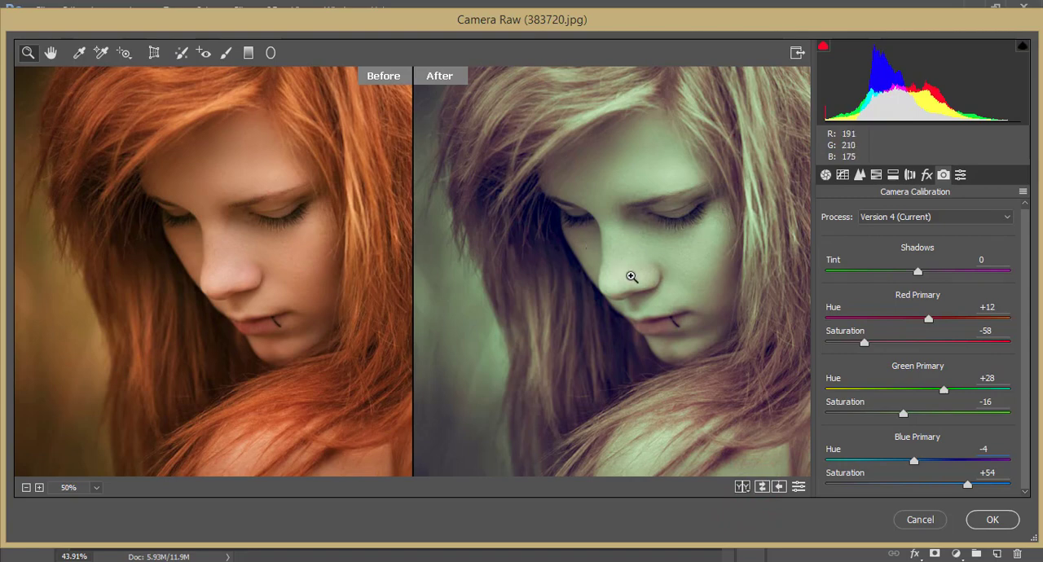
{"action": "left_click", "coordinate": [993, 519]}
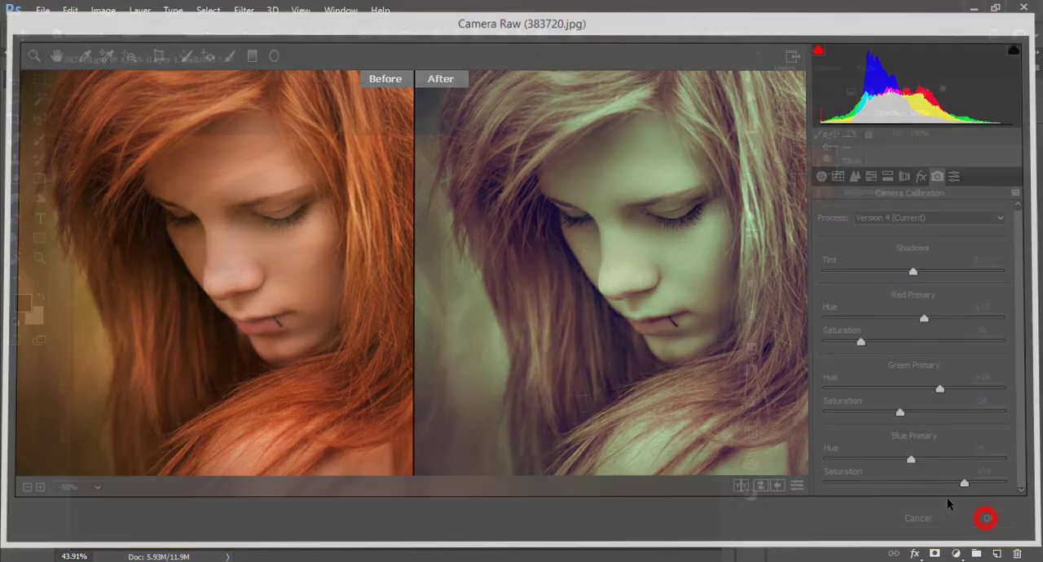
- Return to Photoshop and add a Color Lookup layer with the Fuji F125 Kodak 2393 look
{"action": "left_click", "coordinate": [985, 519]}
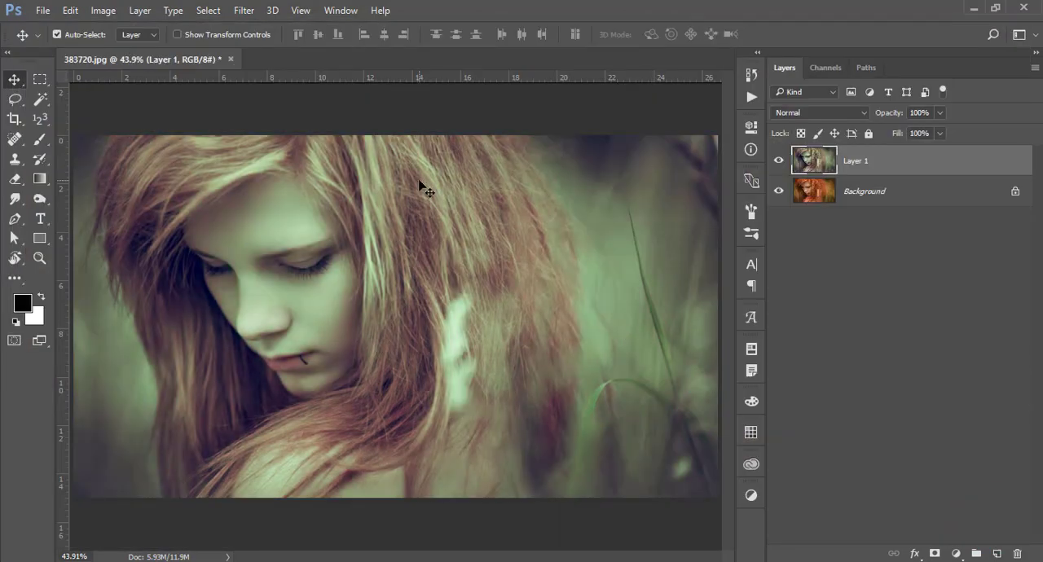
{"action": "mouse_move", "coordinate": [872, 383]}
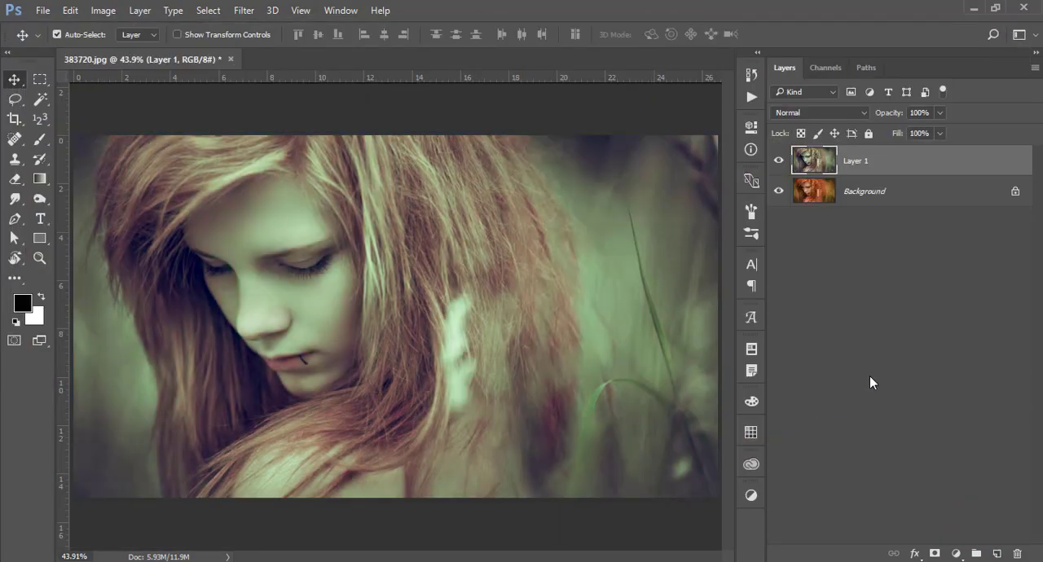
{"action": "left_click", "coordinate": [957, 554]}
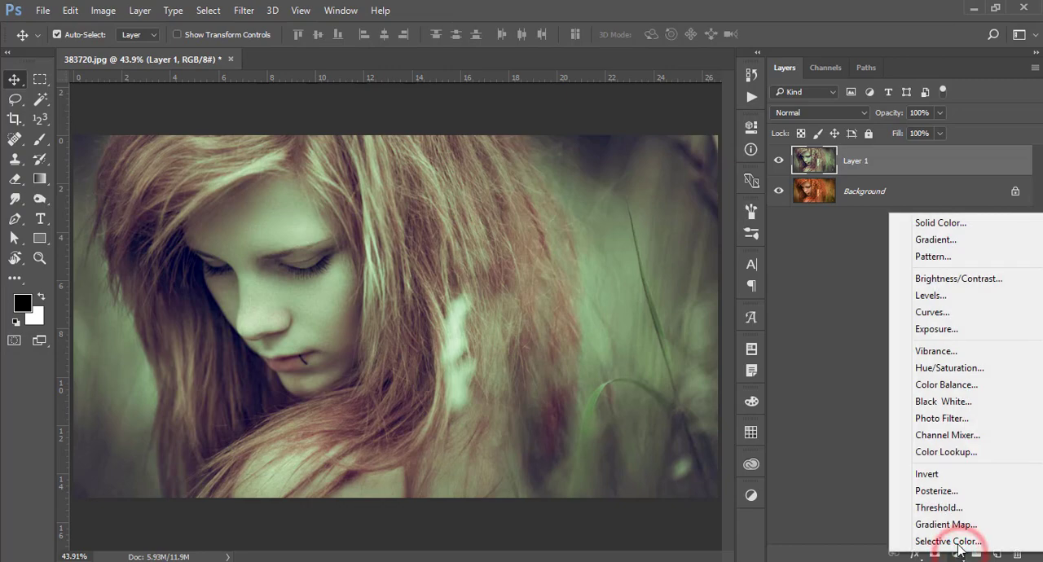
{"action": "left_click", "coordinate": [945, 454]}
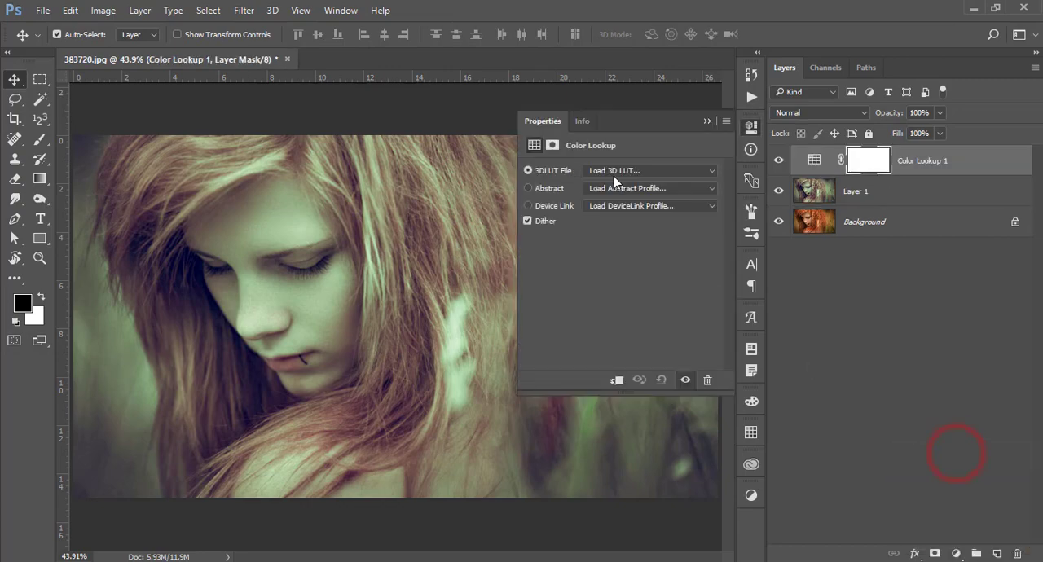
{"action": "left_click", "coordinate": [648, 169]}
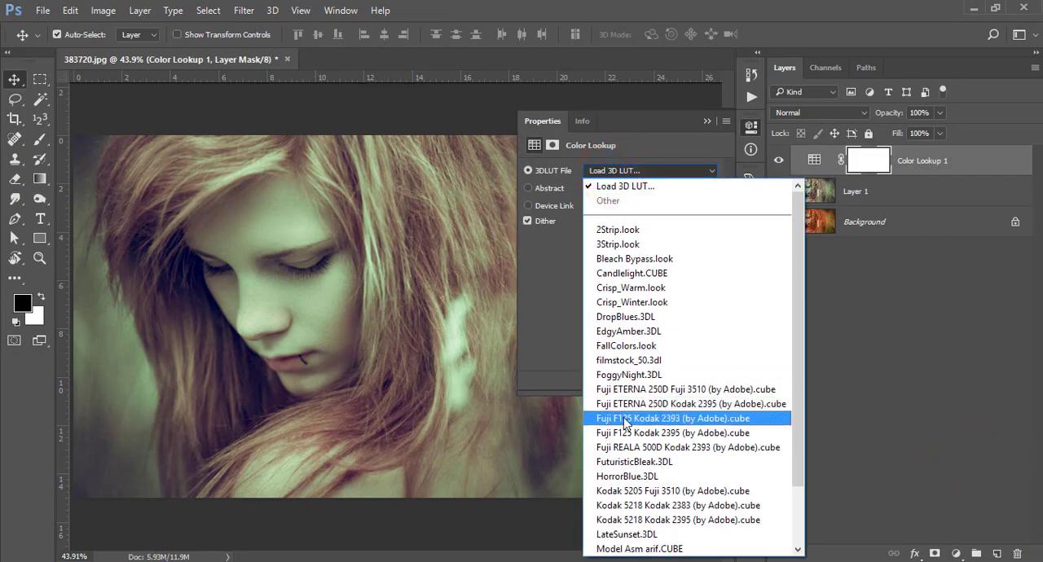
{"action": "left_click", "coordinate": [672, 417]}
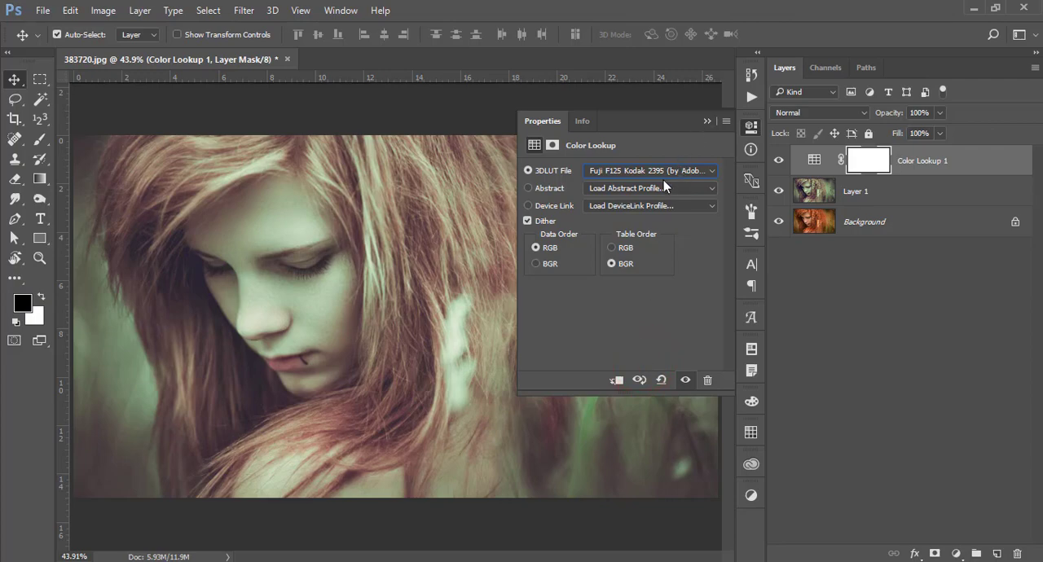
- Try Kodak 5218, settle on Fuji REALA 500D Kodak 2393 and lower the layer fill to 32%
{"action": "left_click", "coordinate": [649, 169]}
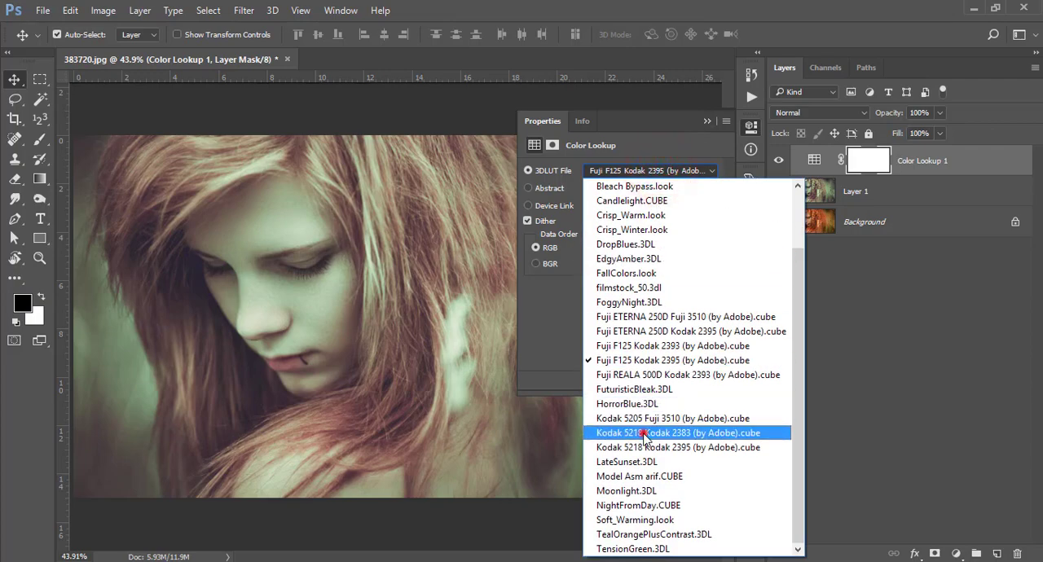
{"action": "left_click", "coordinate": [678, 433]}
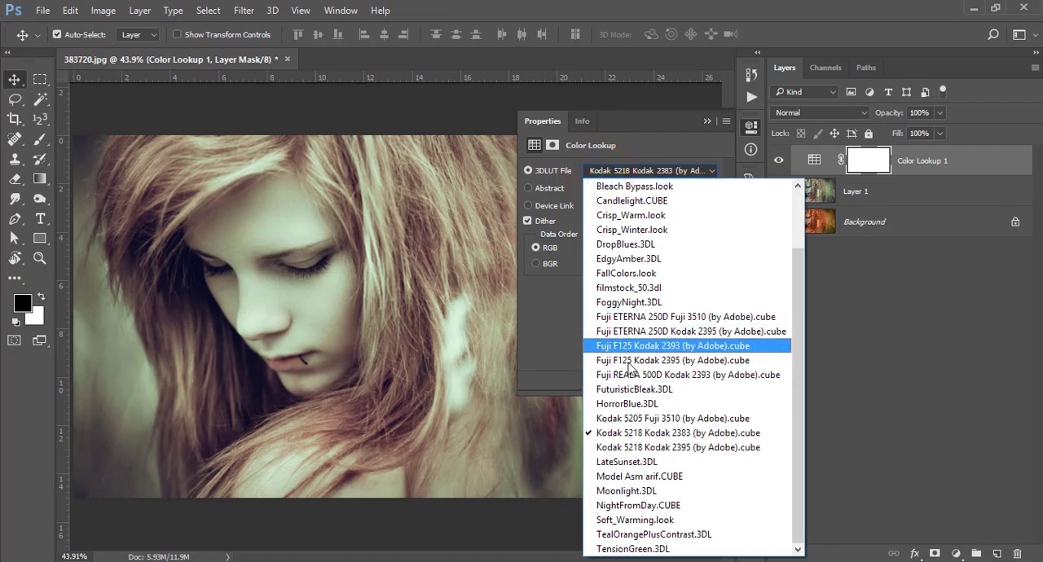
{"action": "left_click", "coordinate": [688, 375]}
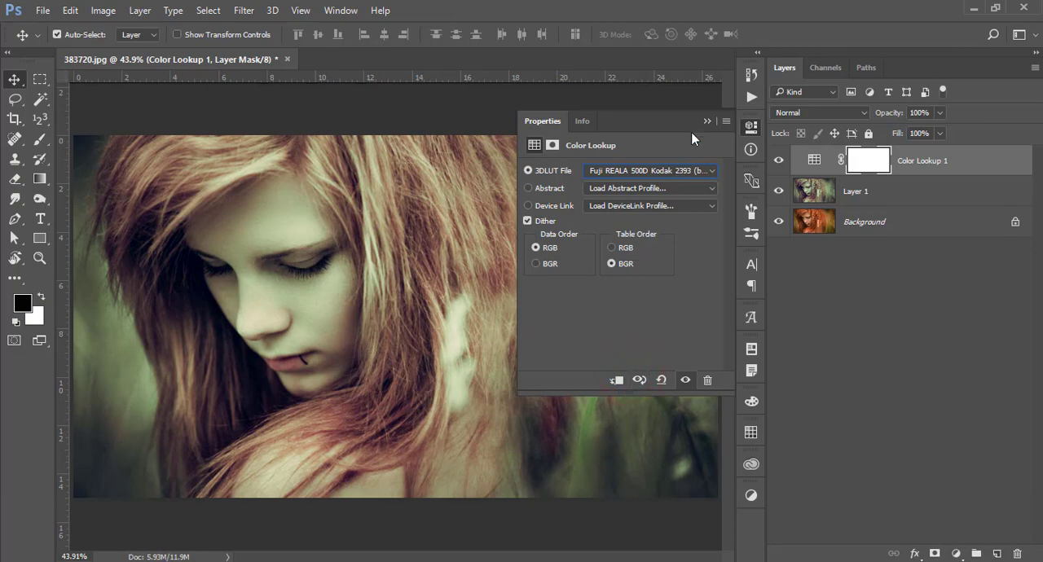
{"action": "mouse_move", "coordinate": [943, 143]}
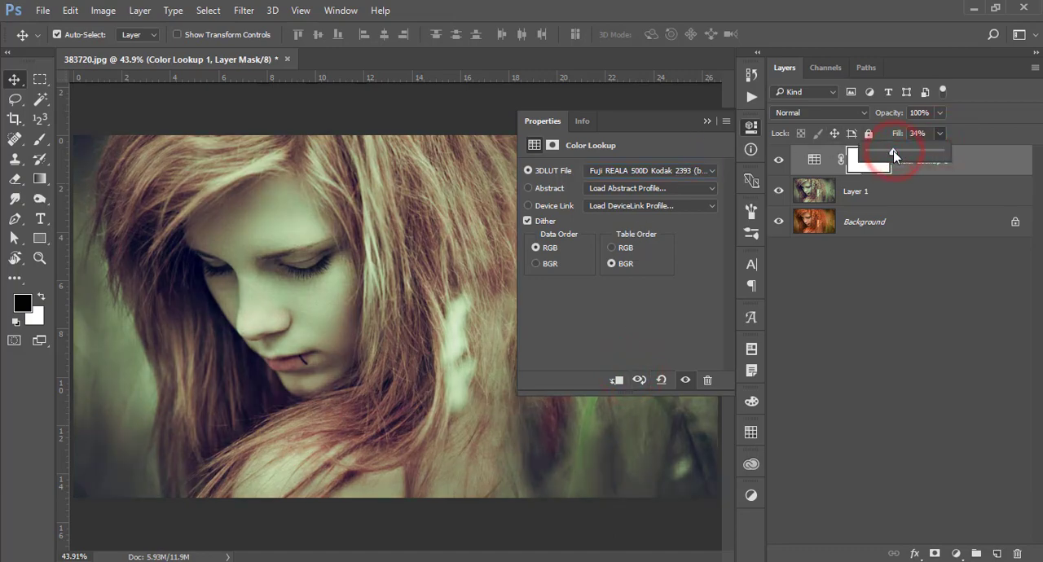
{"action": "left_click", "coordinate": [705, 121]}
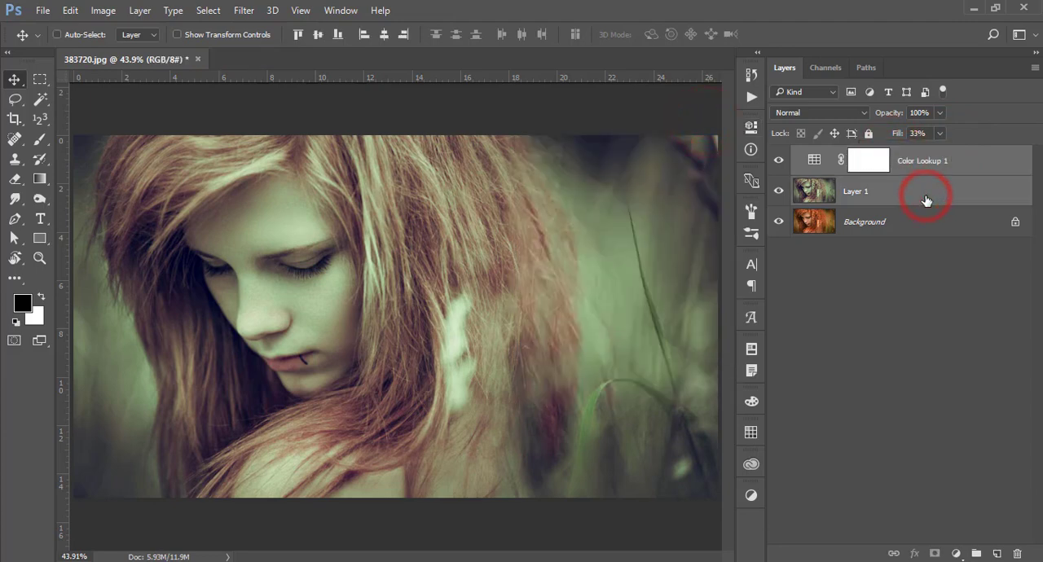
- Stamp the visible layers into a new top Layer 2 and send it to Color Efex Pro 4
{"action": "key", "text": "ctrl+shift+alt+e"}
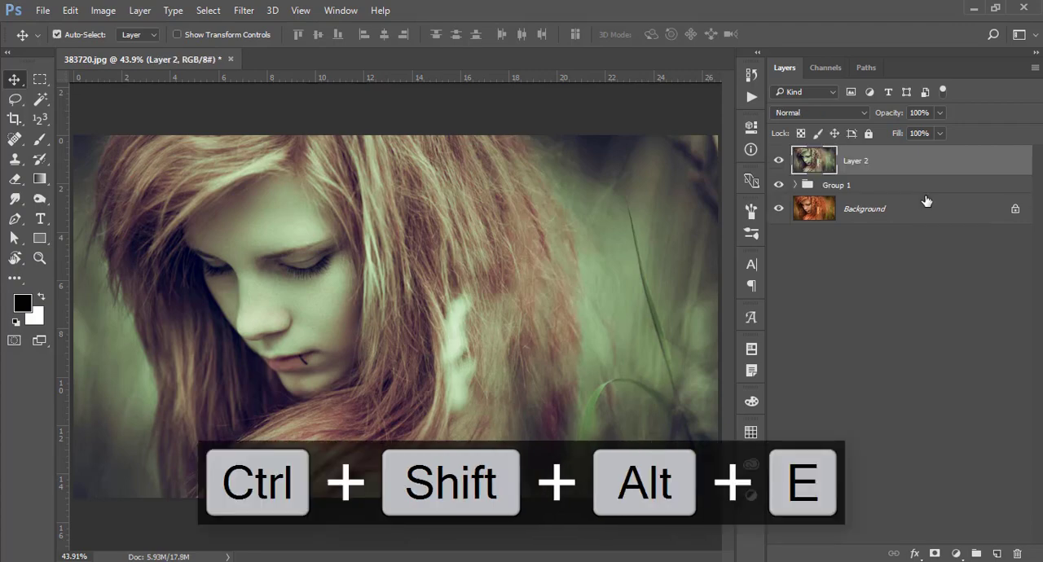
{"action": "left_click", "coordinate": [243, 10]}
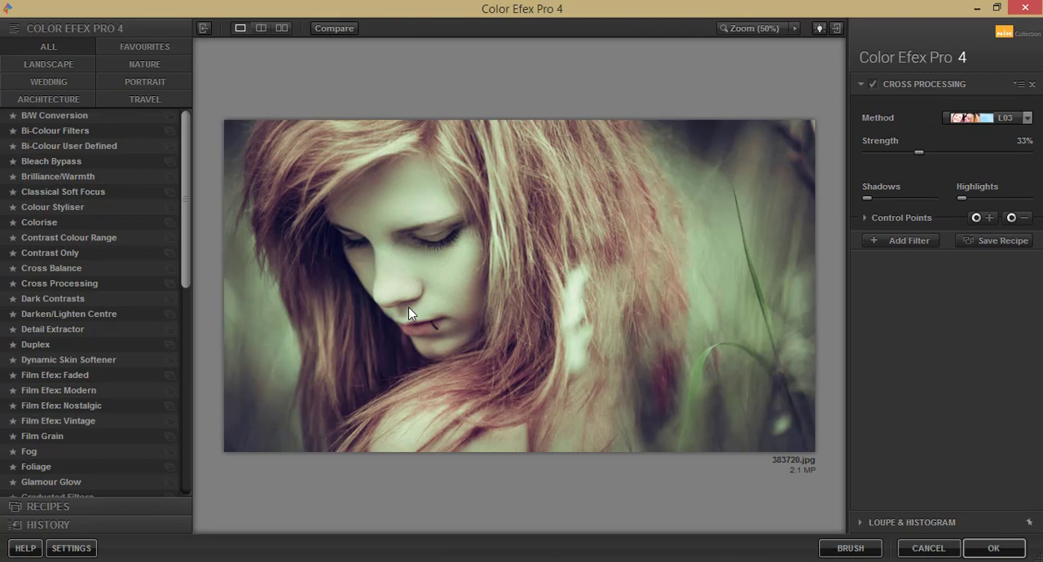
{"action": "mouse_move", "coordinate": [459, 307]}
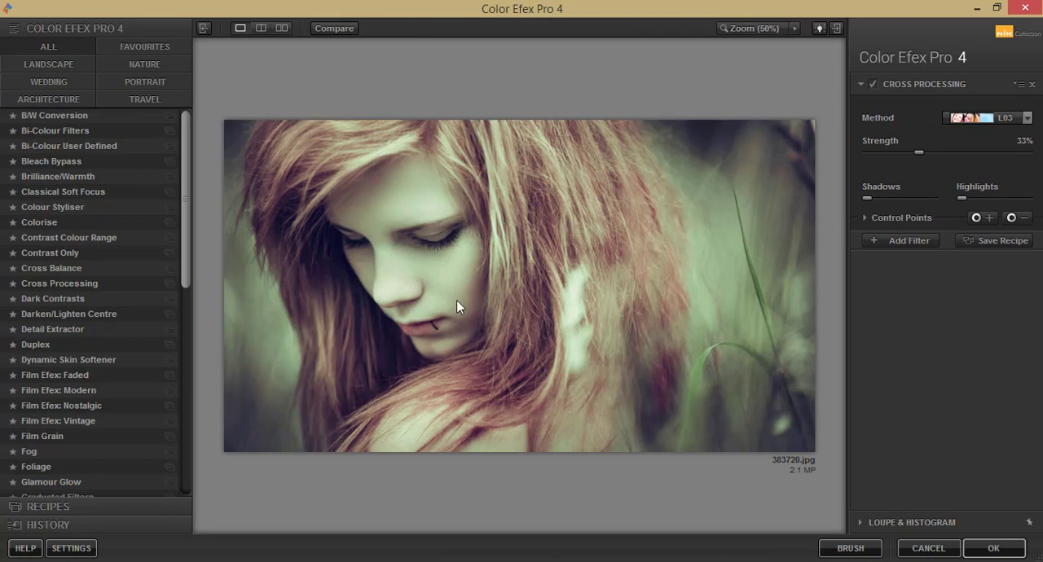
{"action": "mouse_move", "coordinate": [59, 282]}
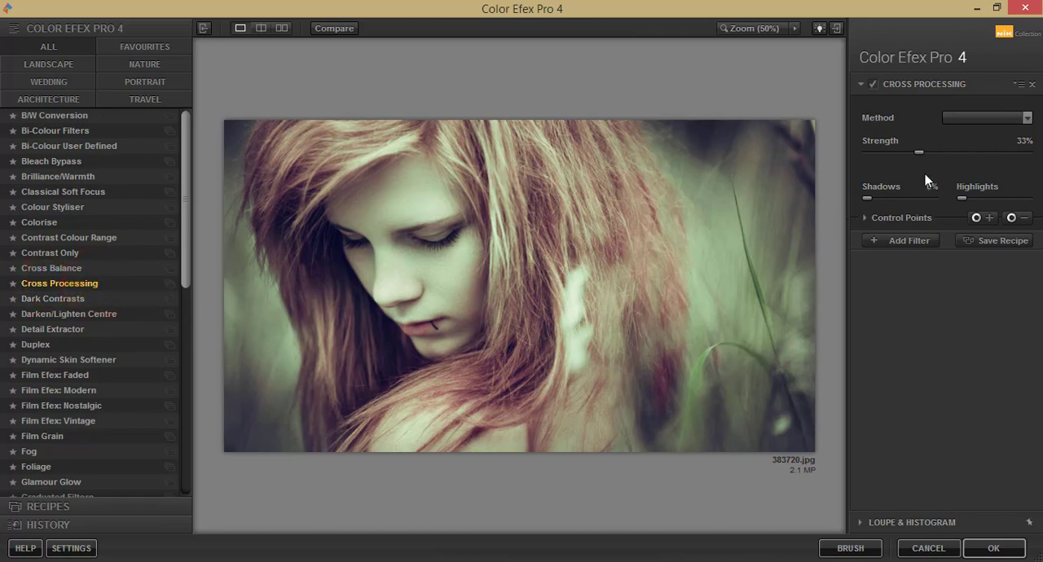
- Apply Cross Processing method L03 at 33% strength and return the result to Photoshop as a new layer
{"action": "left_click", "coordinate": [986, 117]}
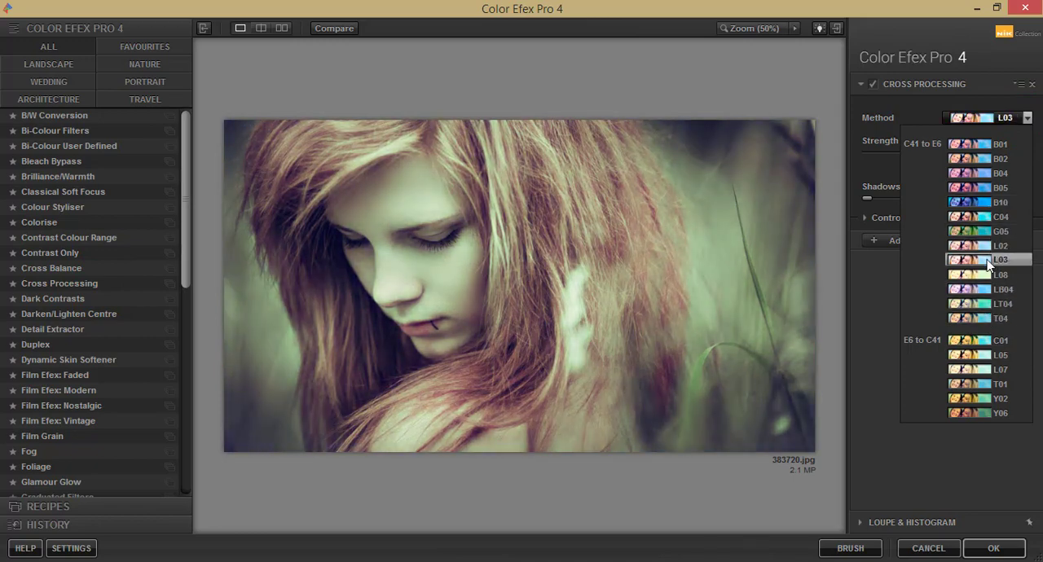
{"action": "left_click", "coordinate": [988, 259]}
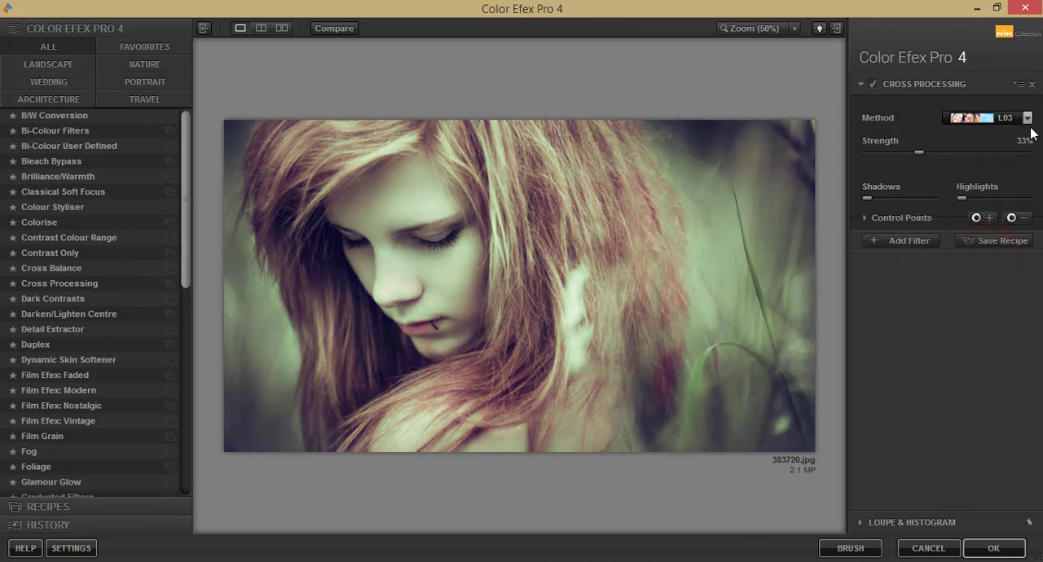
{"action": "left_click", "coordinate": [866, 218]}
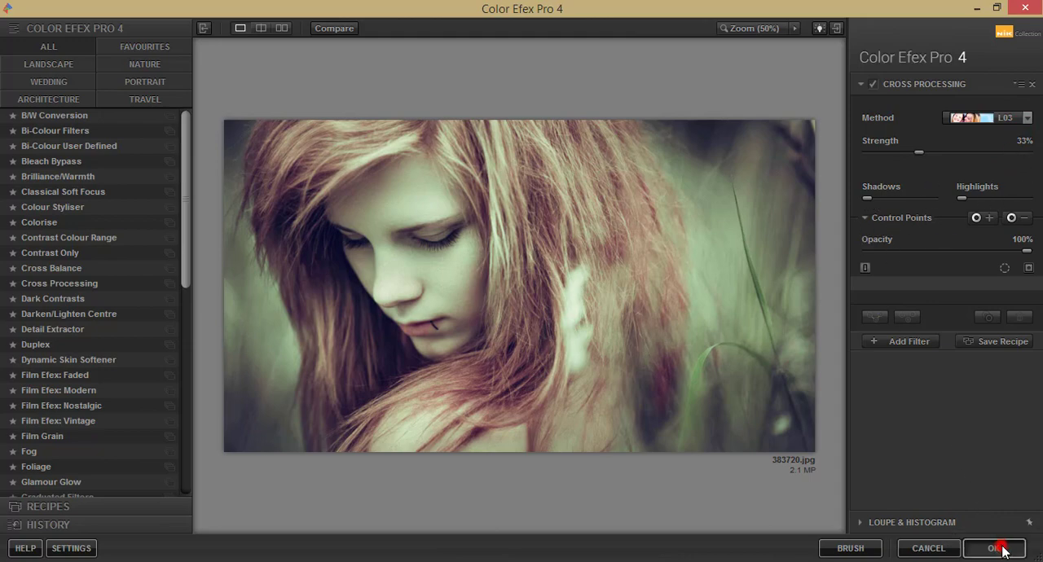
{"action": "left_click", "coordinate": [992, 548]}
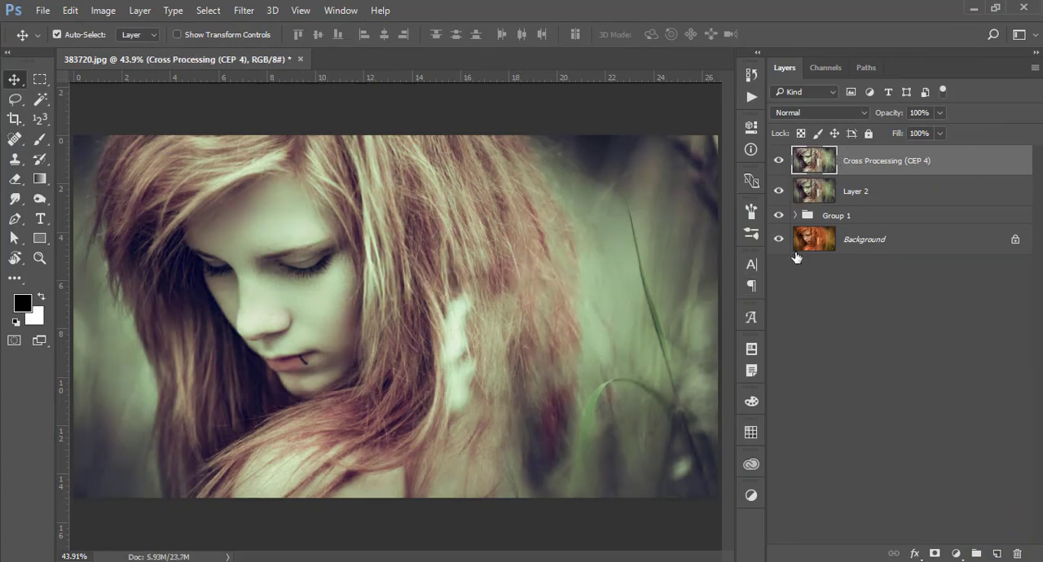
{"action": "left_click", "coordinate": [779, 238]}
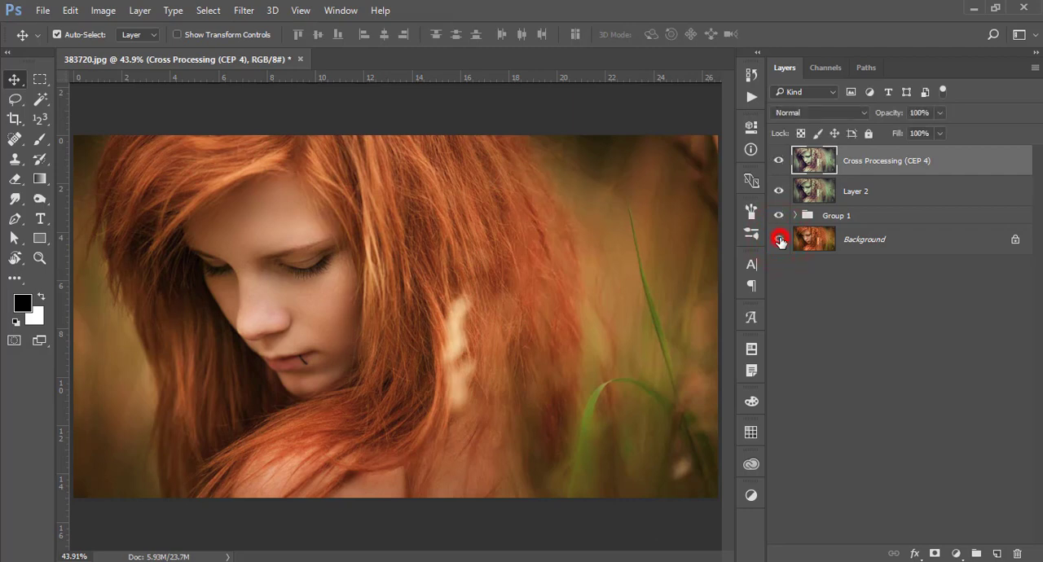
{"action": "left_click", "coordinate": [779, 238]}
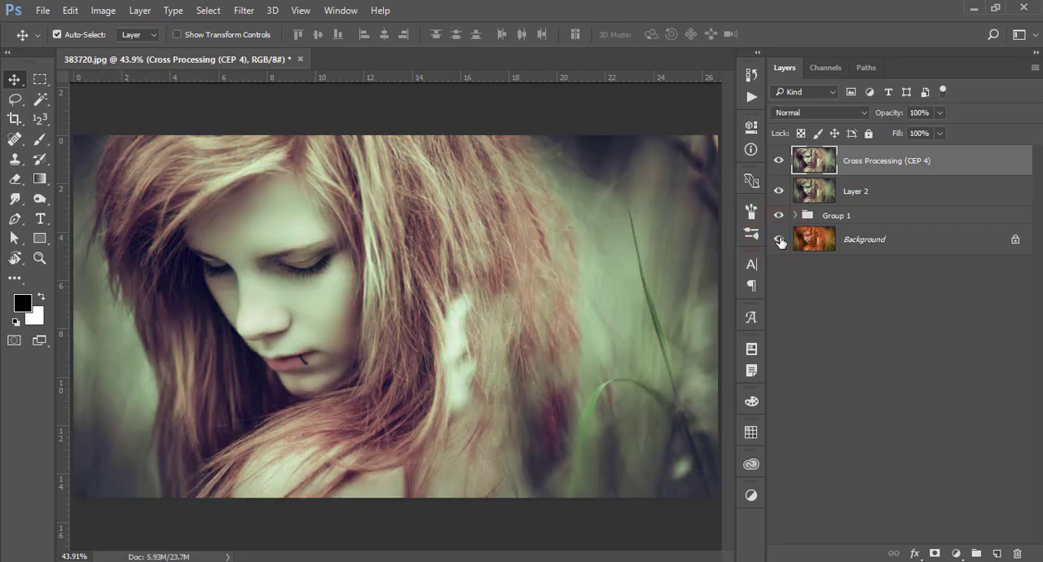
{"action": "mouse_move", "coordinate": [779, 238]}
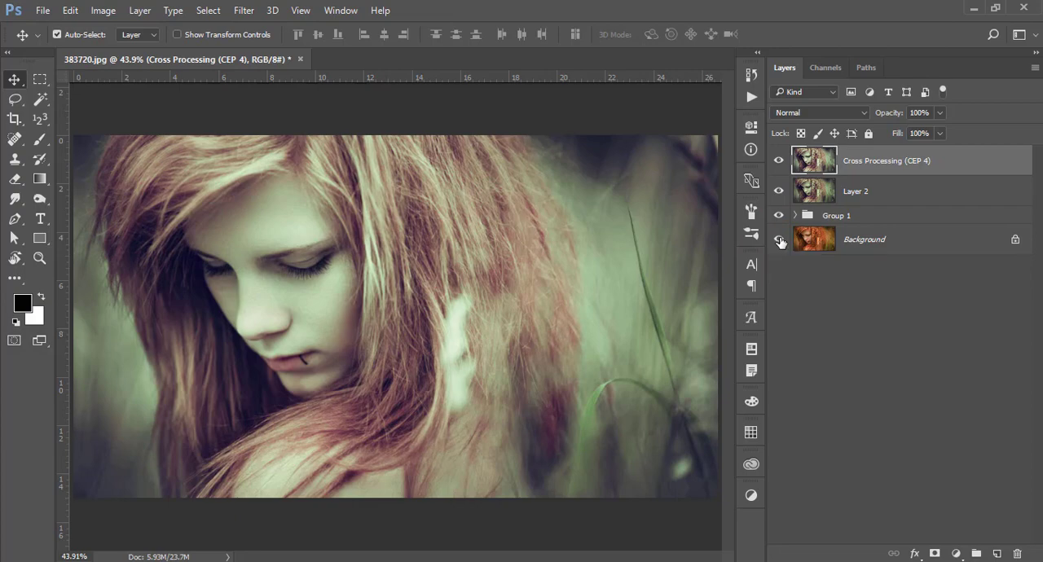
{"action": "left_click", "coordinate": [779, 242]}
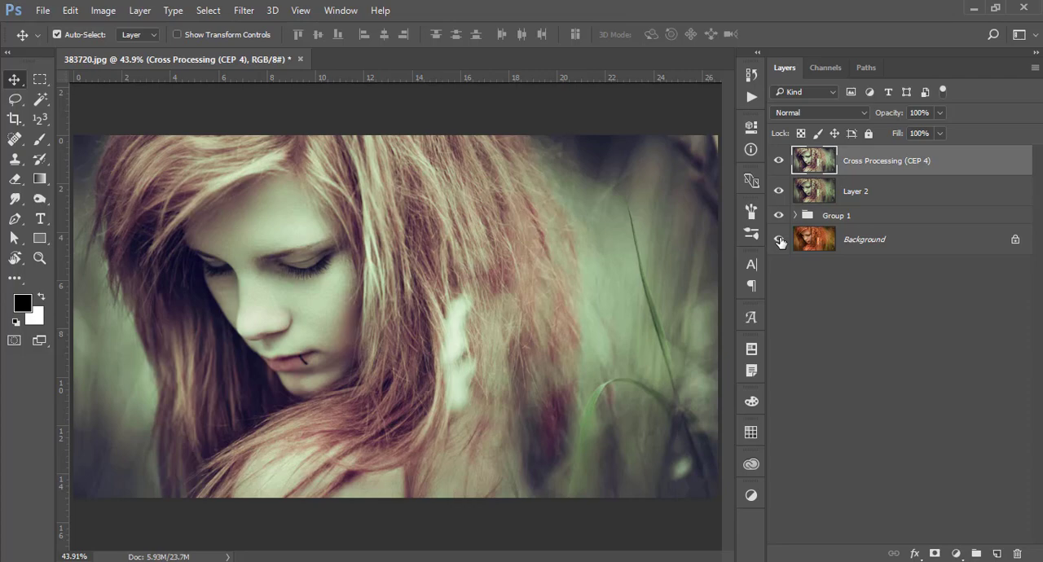